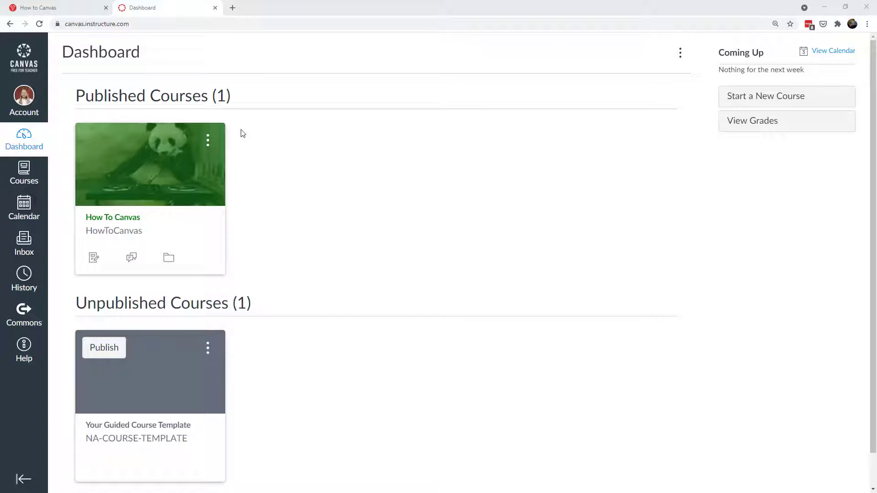
{"action": "mouse_move", "coordinate": [216, 242]}
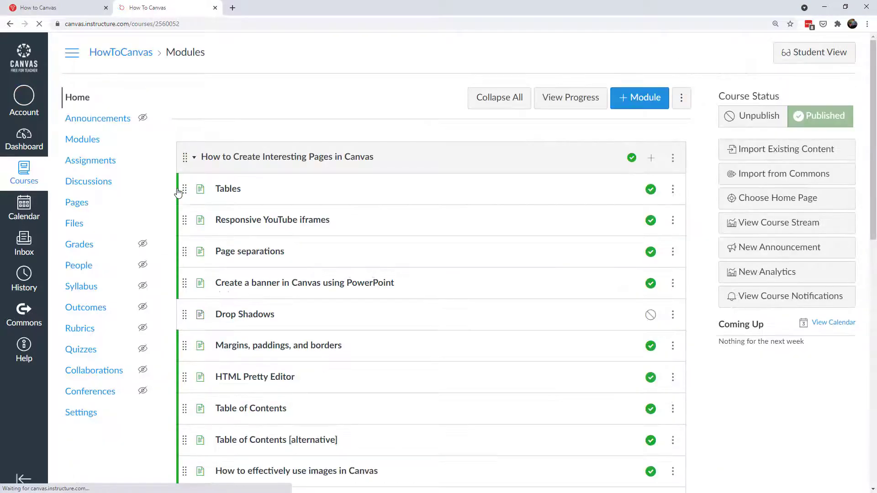
Remove the panda image from the Canvas course's Settings page
{"action": "left_click", "coordinate": [80, 412]}
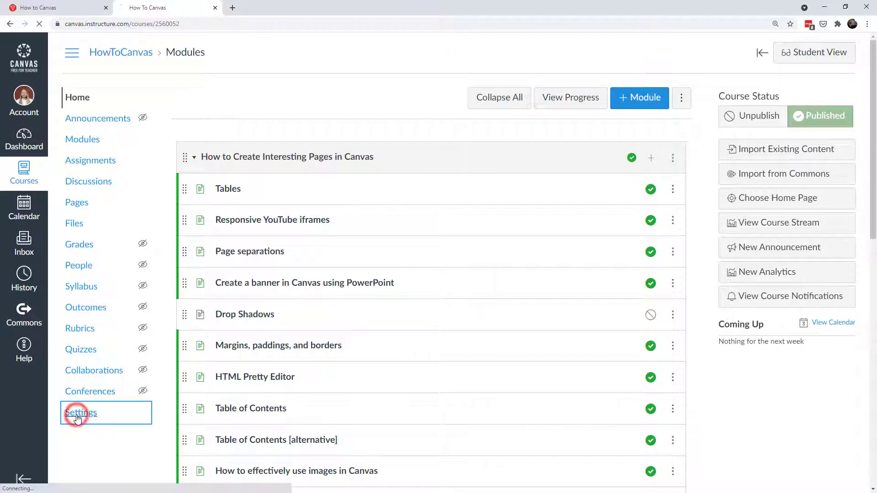
{"action": "left_click", "coordinate": [80, 412]}
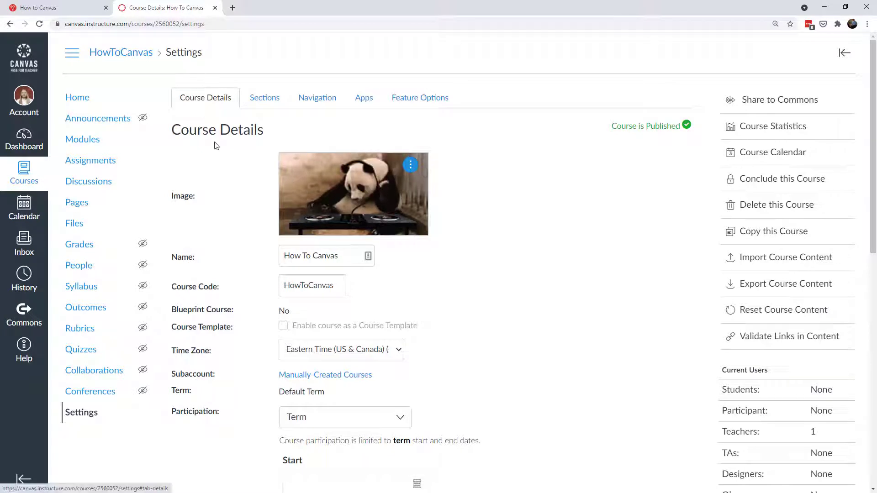
{"action": "left_click", "coordinate": [411, 164]}
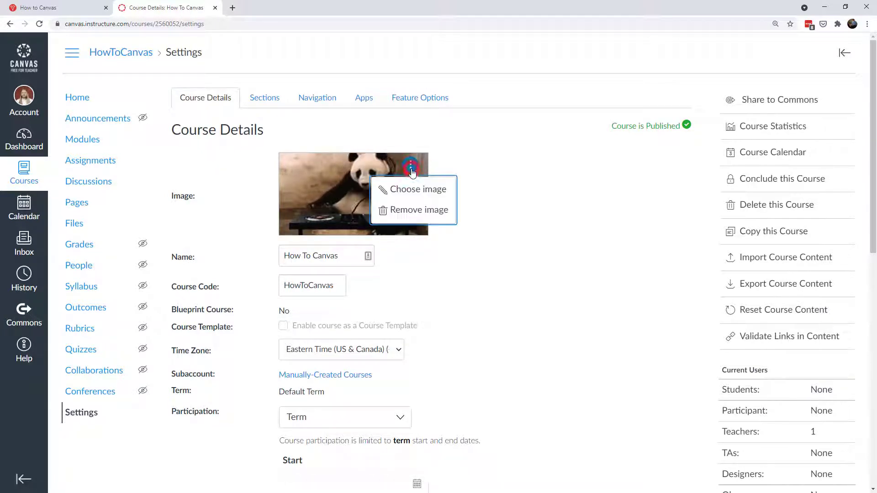
{"action": "mouse_move", "coordinate": [418, 209]}
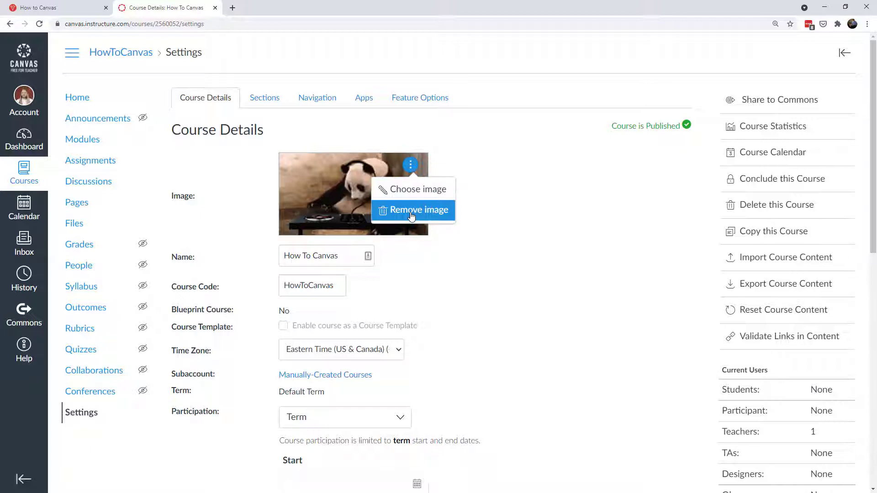
{"action": "left_click", "coordinate": [418, 209]}
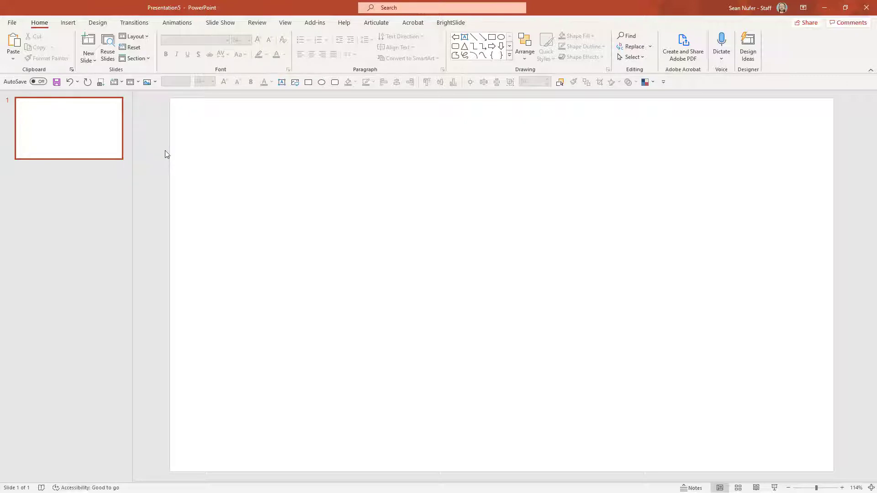
Insert the 'university' stock photo of an open book before a blurred chalkboard
{"action": "left_click", "coordinate": [67, 22]}
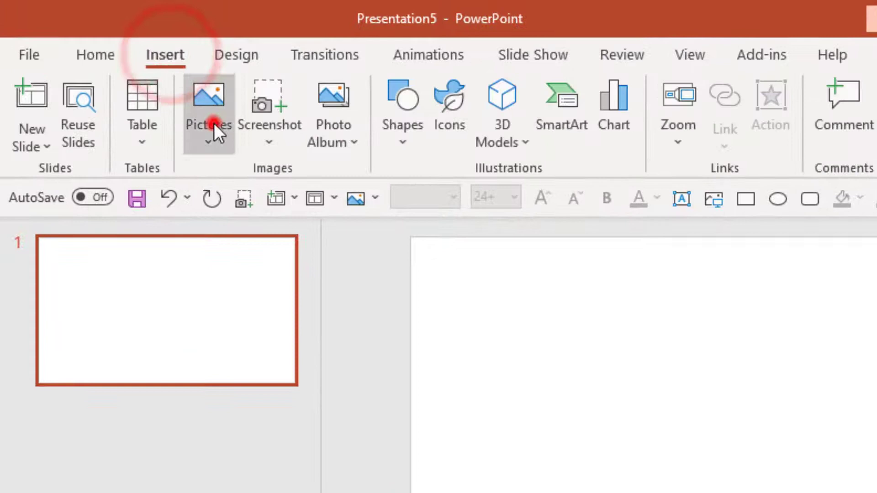
{"action": "left_click", "coordinate": [209, 109]}
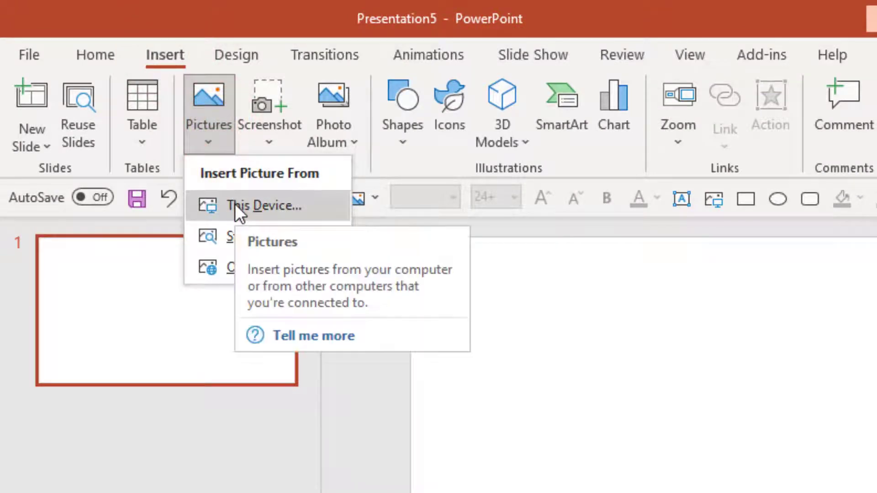
{"action": "mouse_move", "coordinate": [268, 236]}
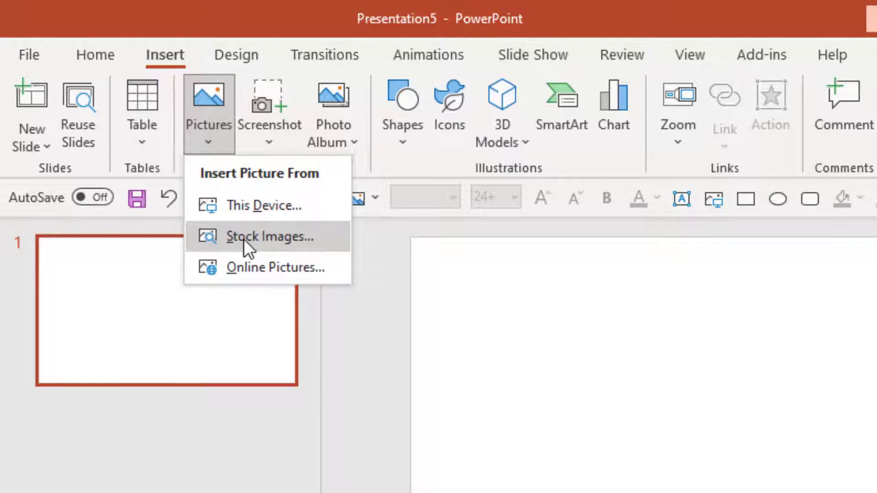
{"action": "left_click", "coordinate": [268, 236]}
{"action": "type", "text": "university"}
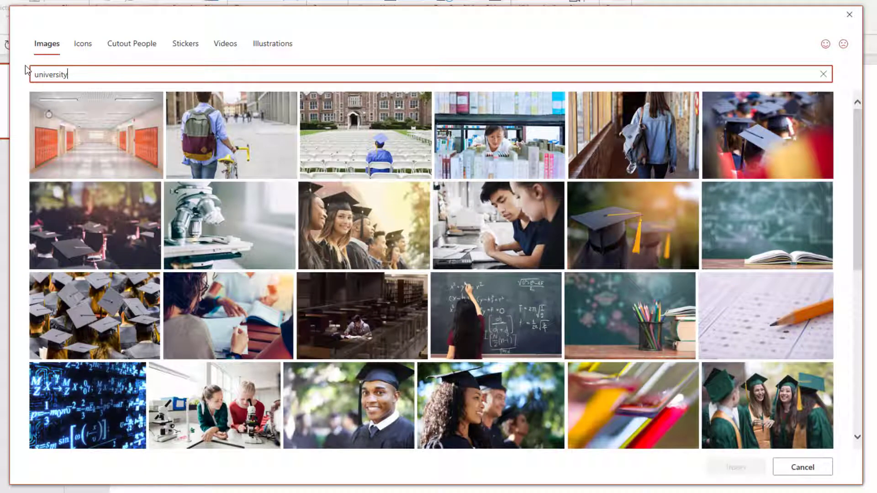
{"action": "scroll", "scroll_direction": "down", "scroll_amount": 3}
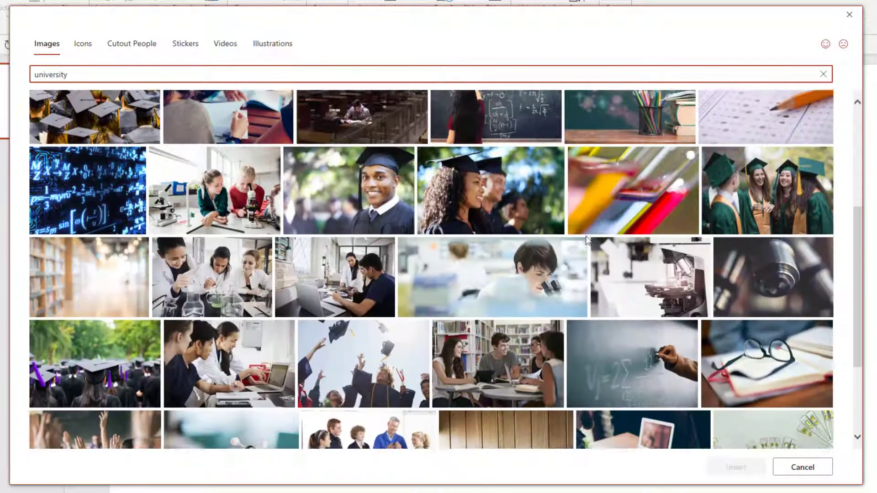
{"action": "left_click", "coordinate": [765, 234]}
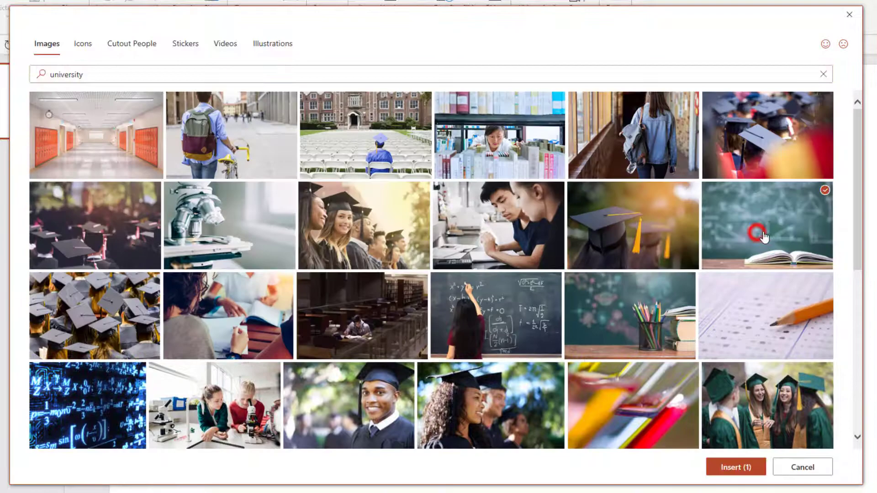
{"action": "left_click", "coordinate": [734, 466]}
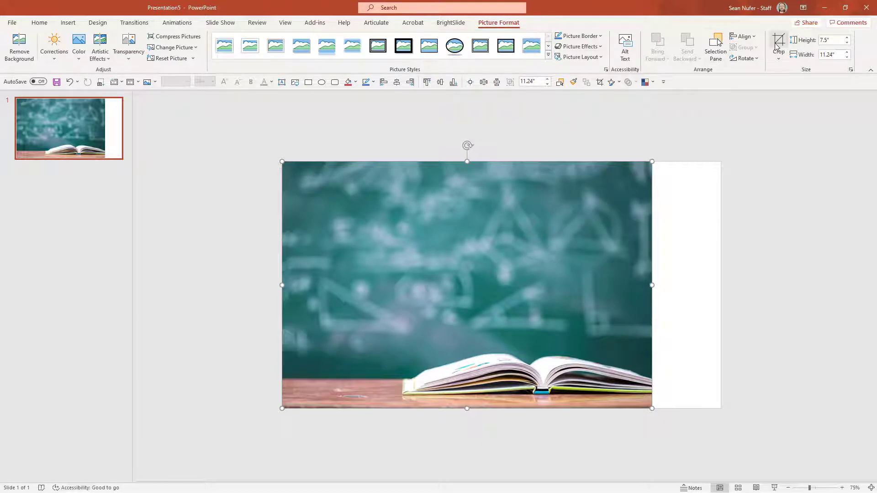
Stretch the photo to fill the slide and make the title white in Intro Rust Base
{"action": "left_click", "coordinate": [778, 44]}
{"action": "type", "text": "How To Canvas"}
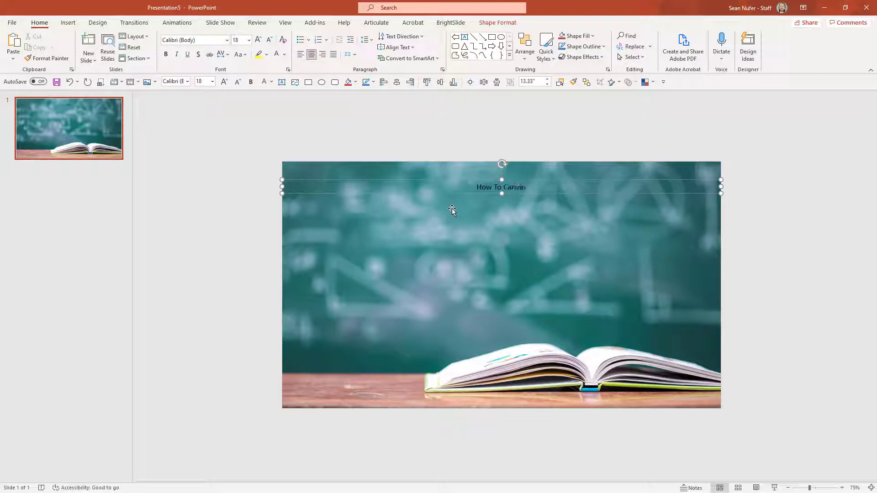
{"action": "mouse_move", "coordinate": [276, 59]}
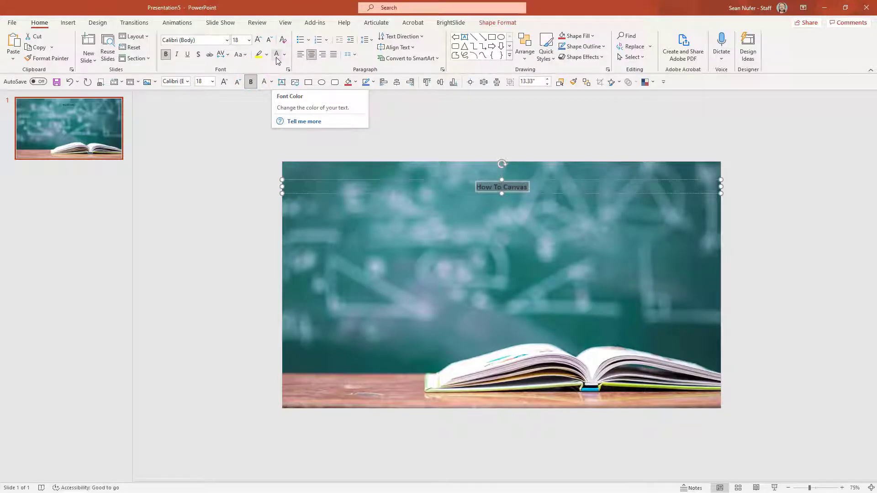
{"action": "left_click", "coordinate": [284, 55]}
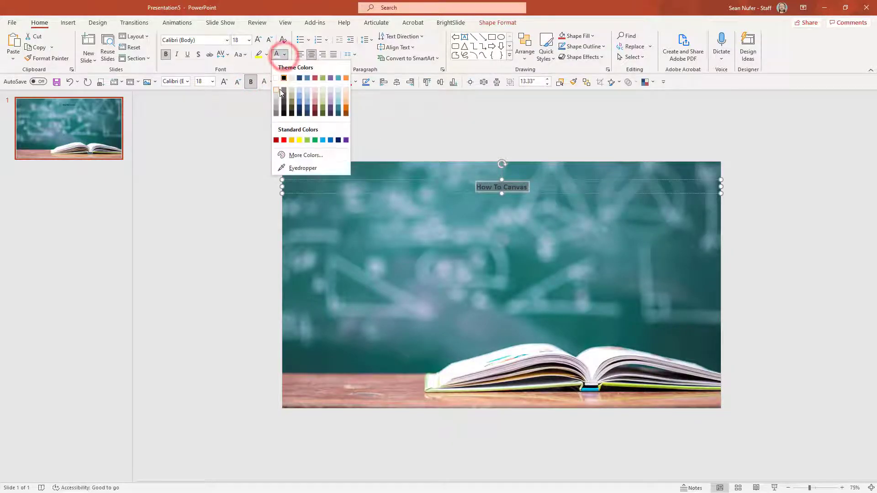
{"action": "left_click", "coordinate": [276, 77]}
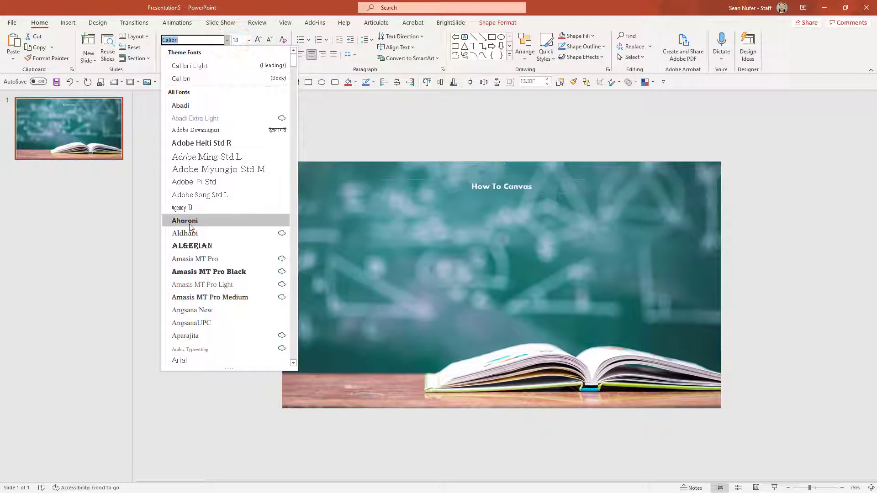
{"action": "scroll", "scroll_direction": "down", "scroll_amount": 3}
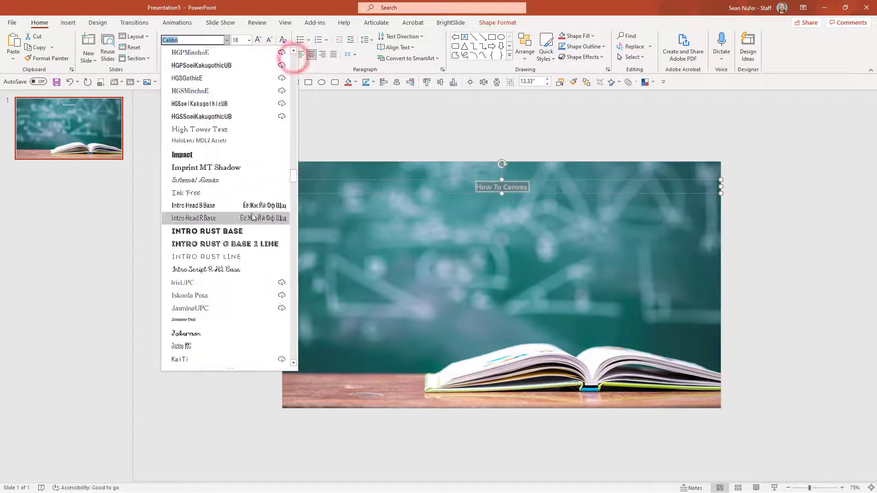
{"action": "left_click", "coordinate": [206, 231]}
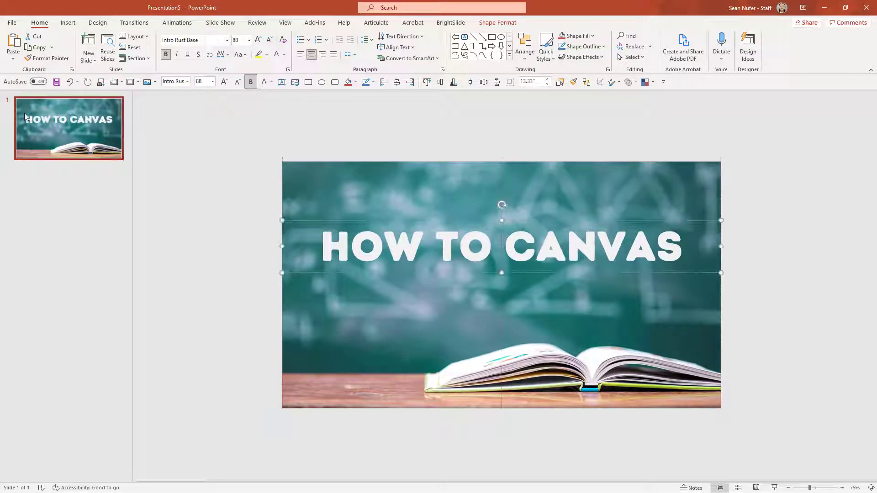
{"action": "mouse_move", "coordinate": [346, 194]}
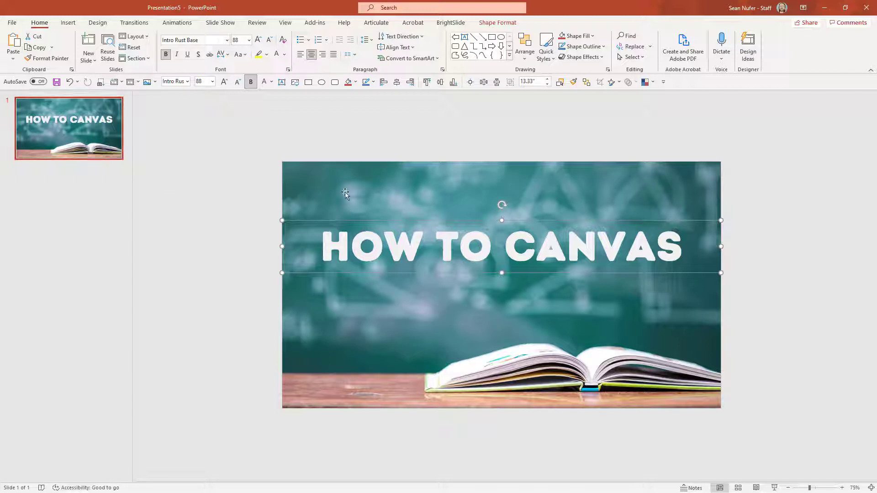
Set the chalkboard photo's Picture Transparency to 50% in Format Picture
{"action": "right_click", "coordinate": [345, 193]}
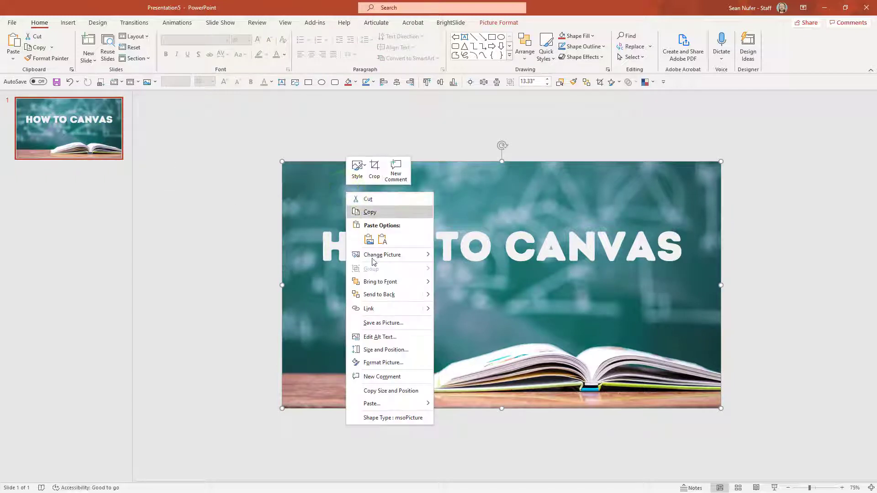
{"action": "left_click", "coordinate": [383, 362]}
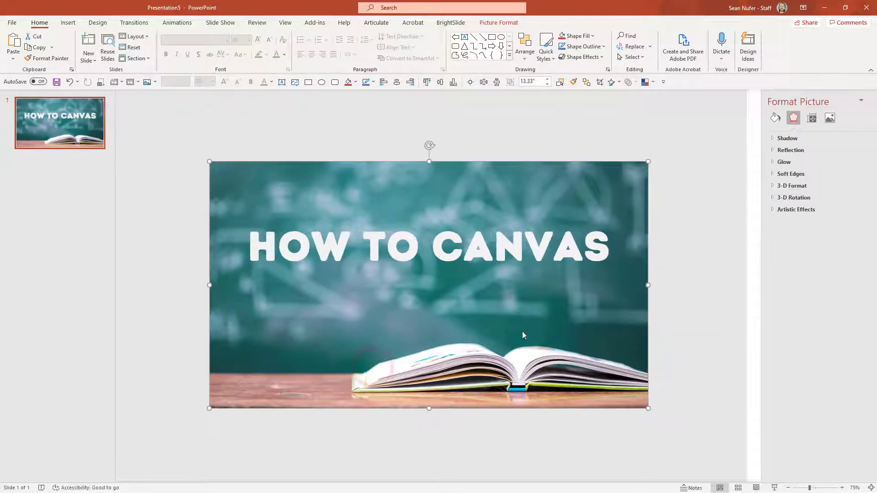
{"action": "left_click", "coordinate": [815, 118]}
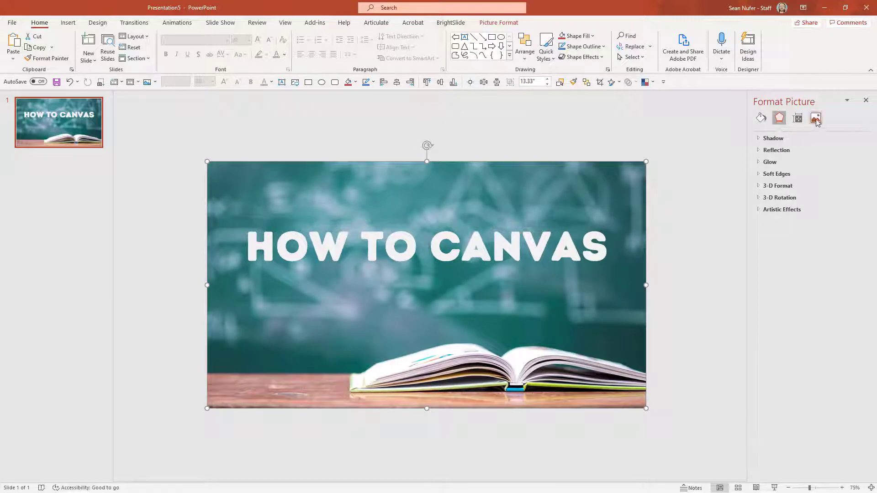
{"action": "left_click", "coordinate": [815, 117]}
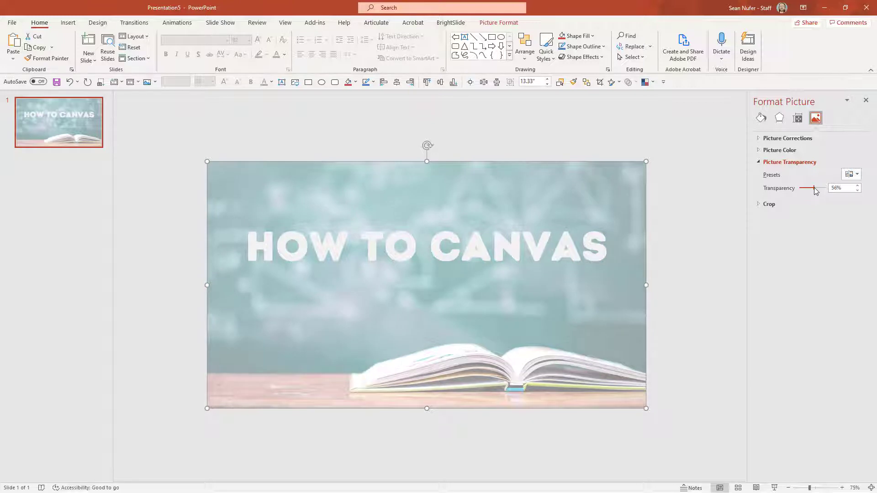
{"action": "double_click", "coordinate": [370, 260]}
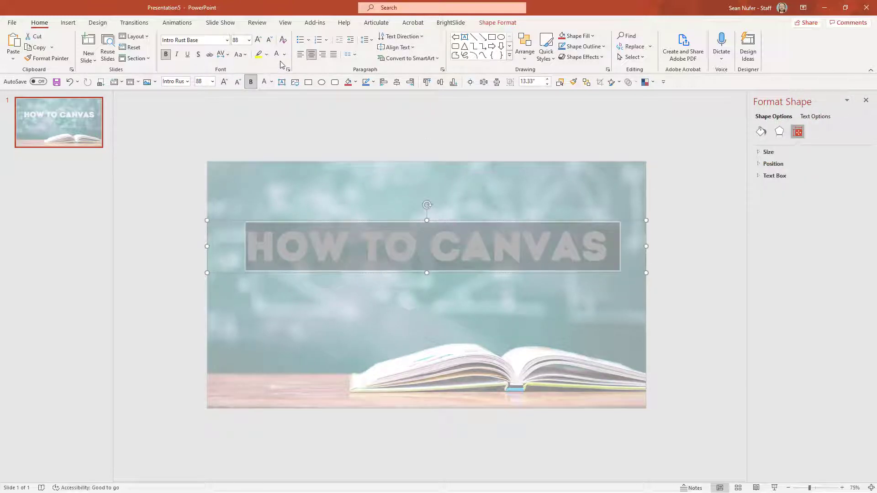
Color the HOW TO CANVAS title dark grey and reselect its text
{"action": "left_click", "coordinate": [276, 54]}
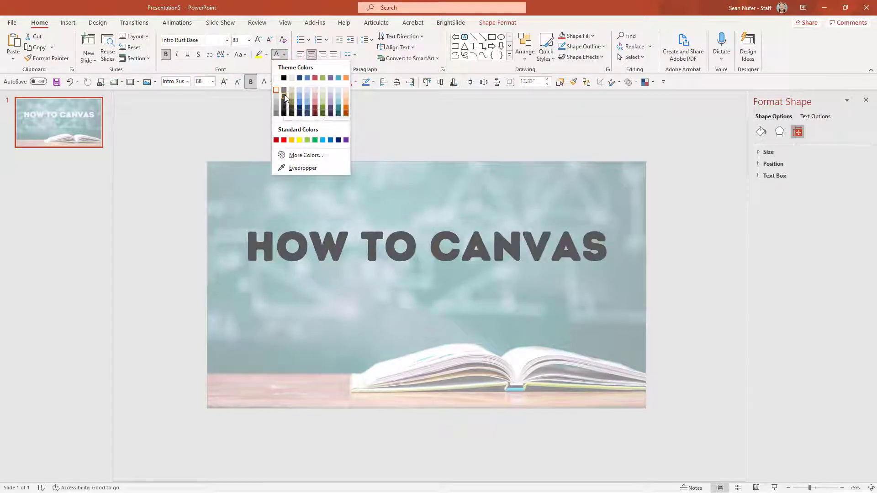
{"action": "left_click", "coordinate": [276, 91]}
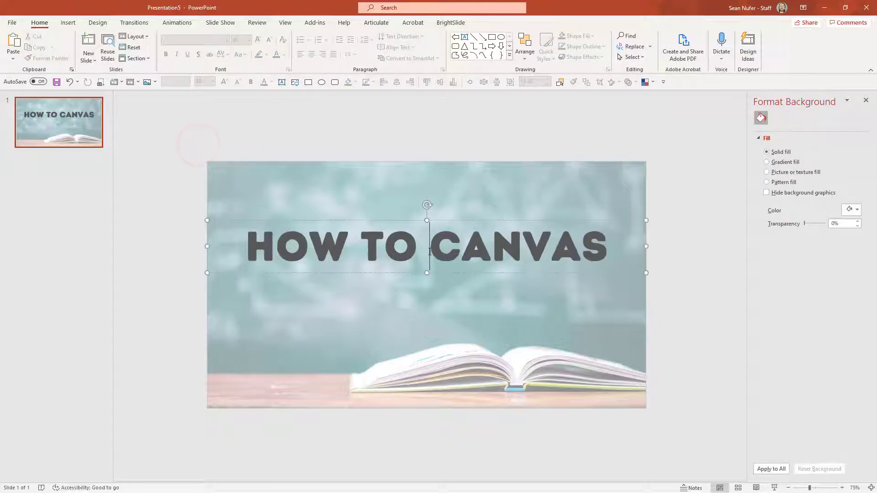
{"action": "left_click", "coordinate": [427, 246]}
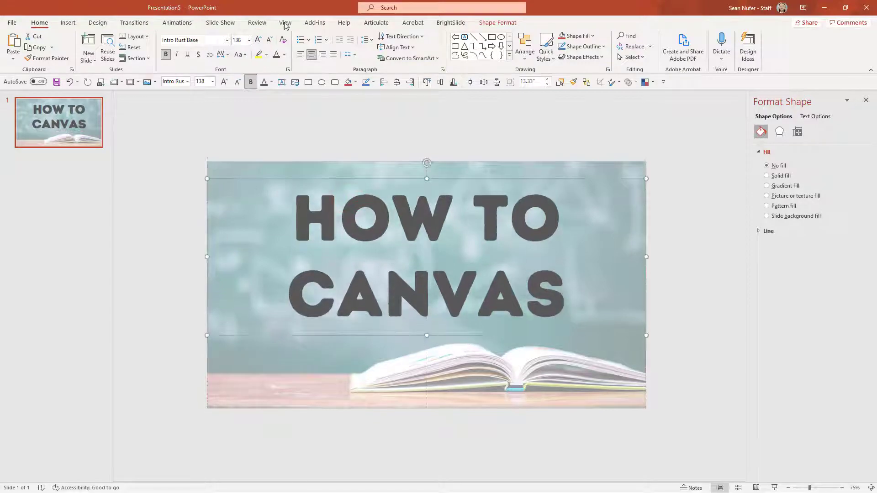
Place PowerPoint beside the Canvas dashboard and close the Format Shape pane
{"action": "key", "text": "alt+tab"}
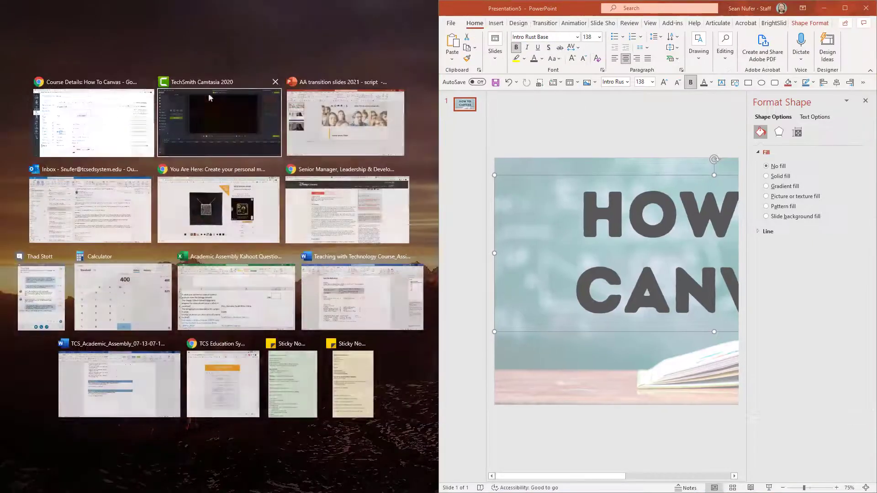
{"action": "left_click", "coordinate": [89, 120]}
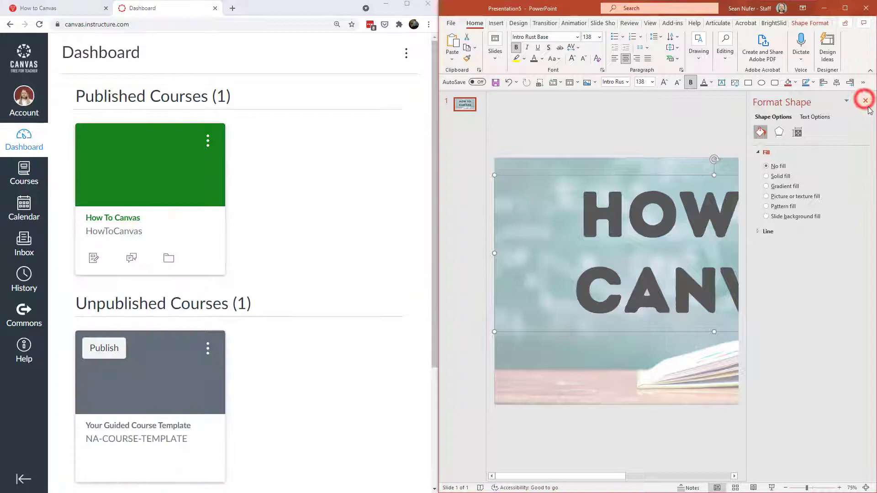
{"action": "left_click", "coordinate": [865, 100]}
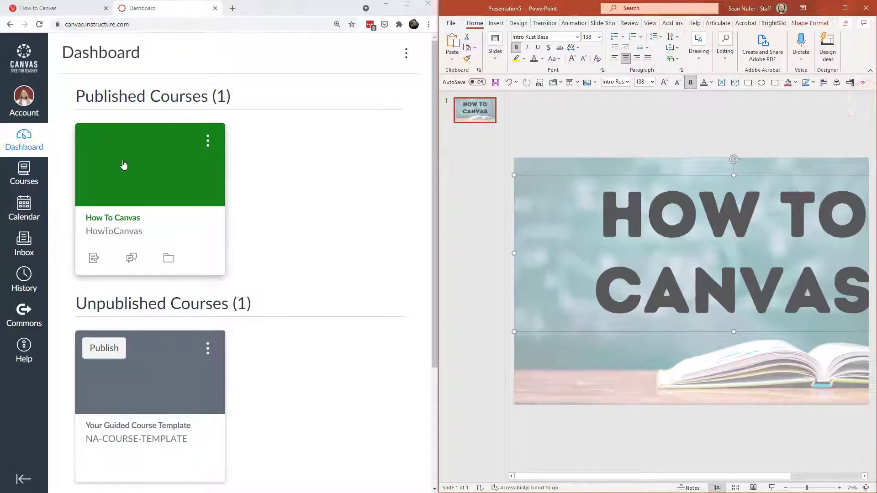
{"action": "mouse_move", "coordinate": [211, 188]}
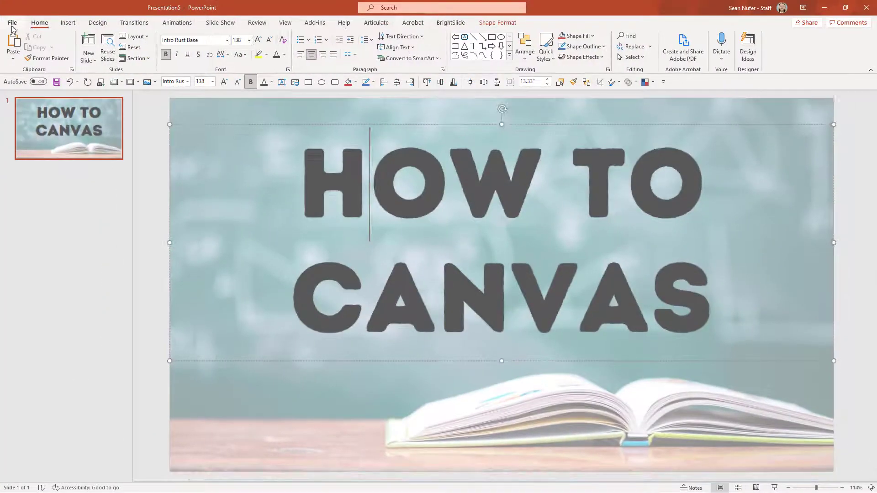
Save only the current slide as an image file via Save As
{"action": "left_click", "coordinate": [12, 23]}
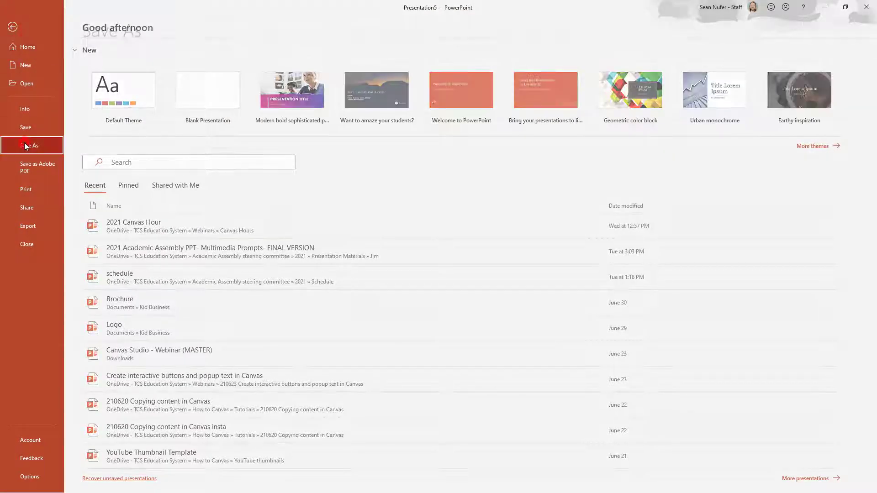
{"action": "left_click", "coordinate": [34, 145]}
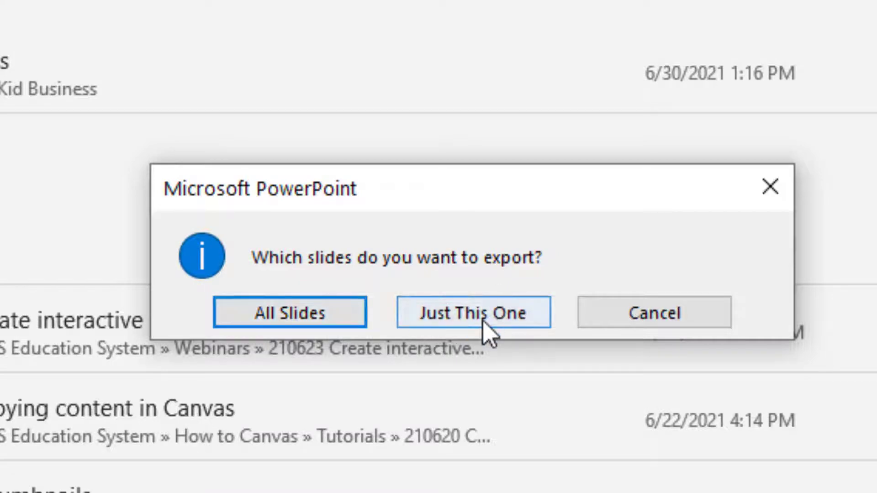
{"action": "left_click", "coordinate": [472, 312]}
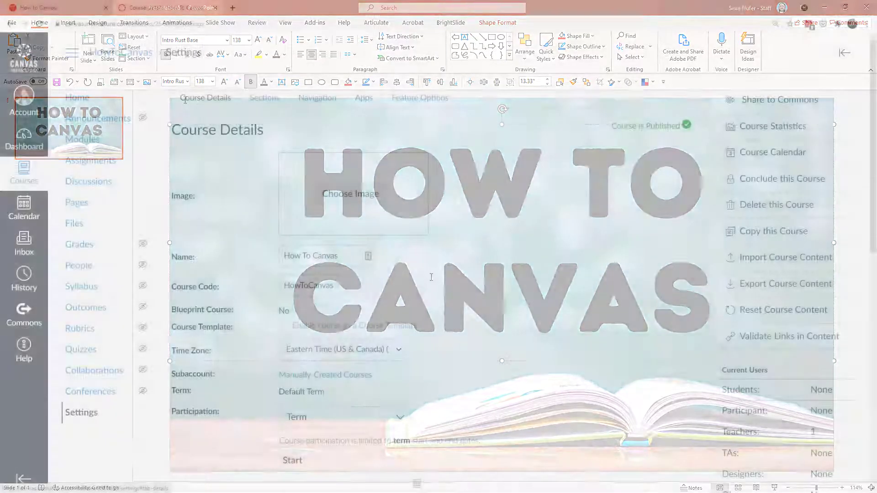
Upload the exported HOW TO CANVAS slide image as the Canvas course image
{"action": "left_click", "coordinate": [162, 8]}
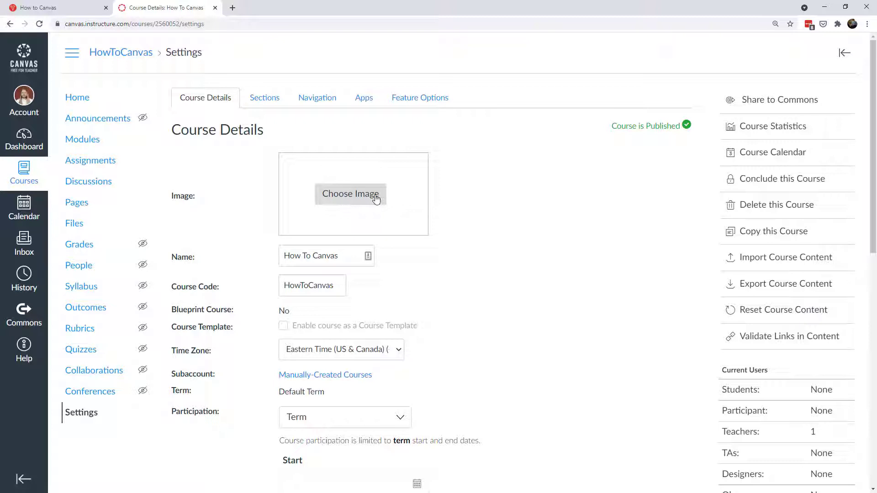
{"action": "left_click", "coordinate": [350, 194]}
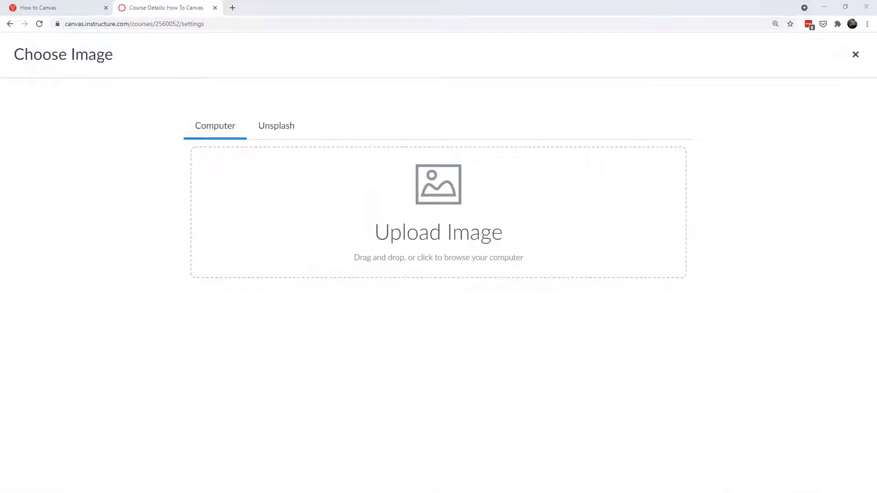
{"action": "left_click", "coordinate": [855, 54]}
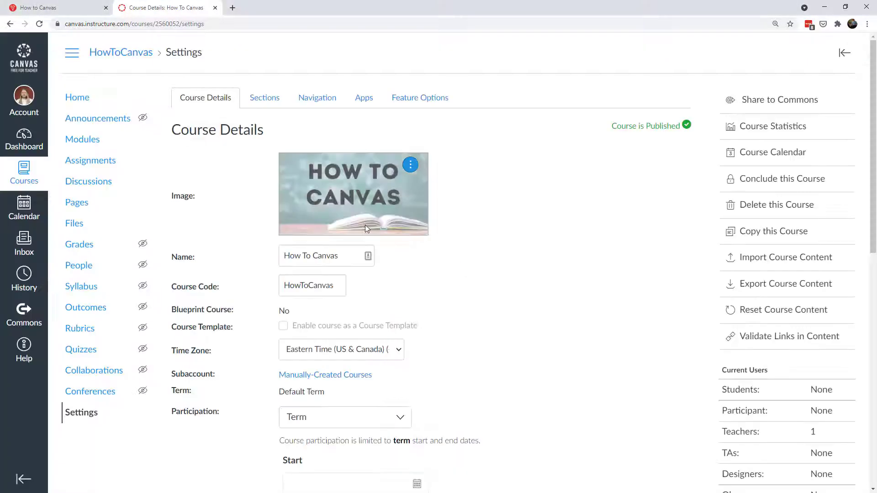
{"action": "mouse_move", "coordinate": [164, 179]}
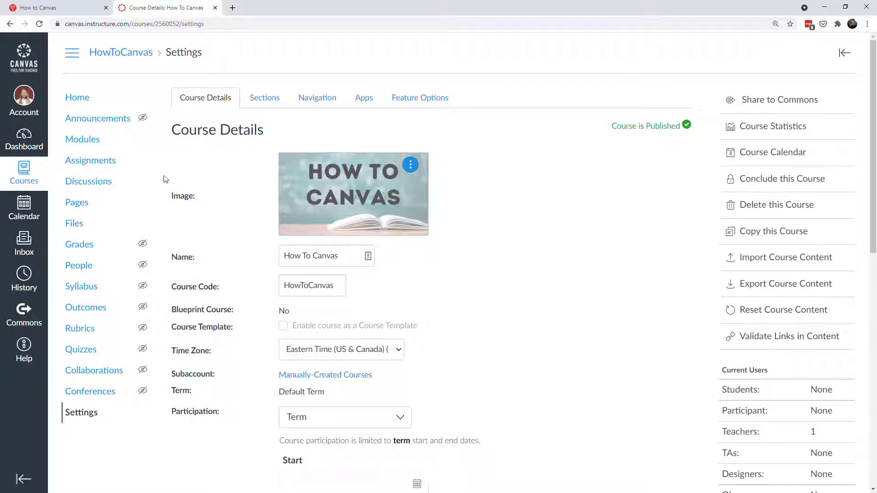
Give the course card on the Canvas dashboard a blue colour
{"action": "left_click", "coordinate": [23, 139]}
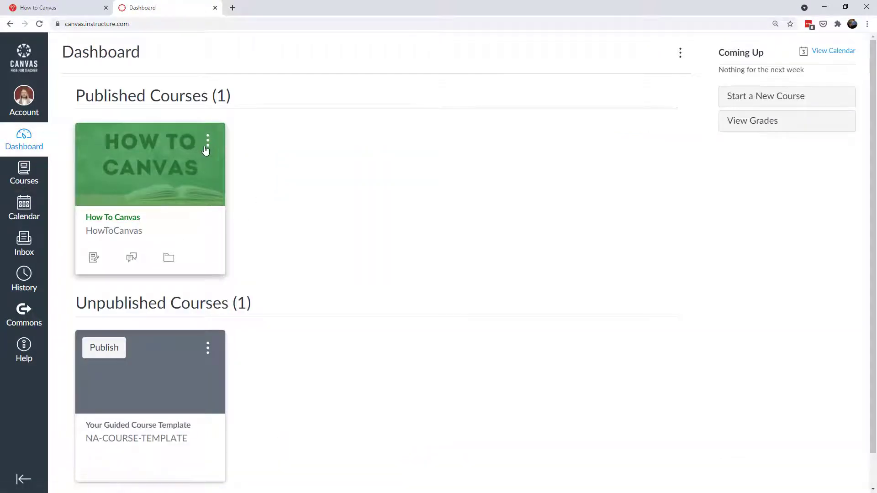
{"action": "left_click", "coordinate": [207, 142]}
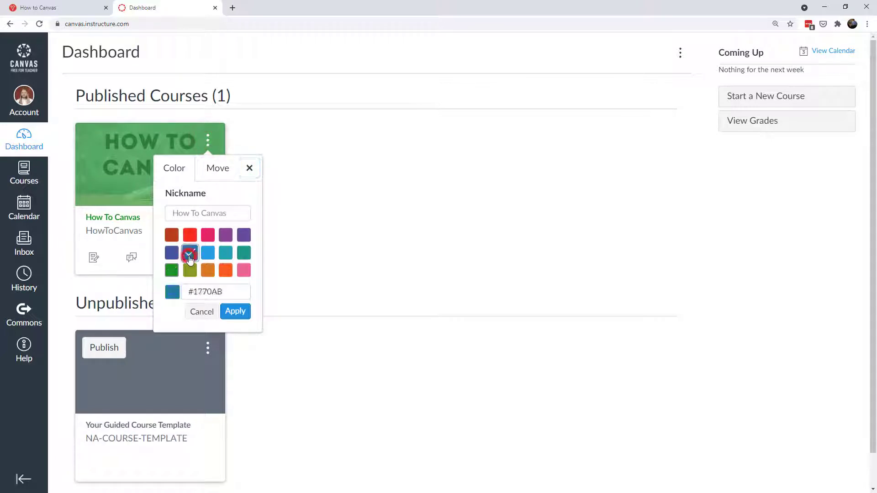
{"action": "left_click", "coordinate": [235, 311]}
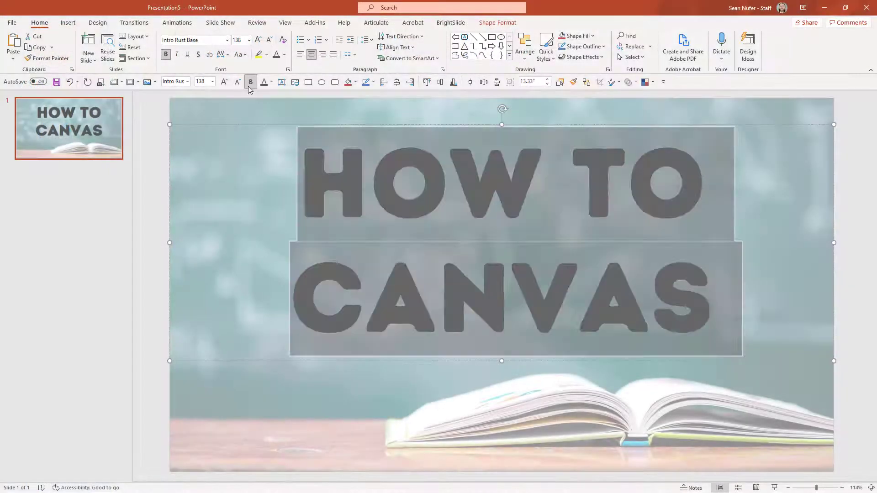
Turn the title text black and save the slide as a PNG image
{"action": "left_click", "coordinate": [272, 82]}
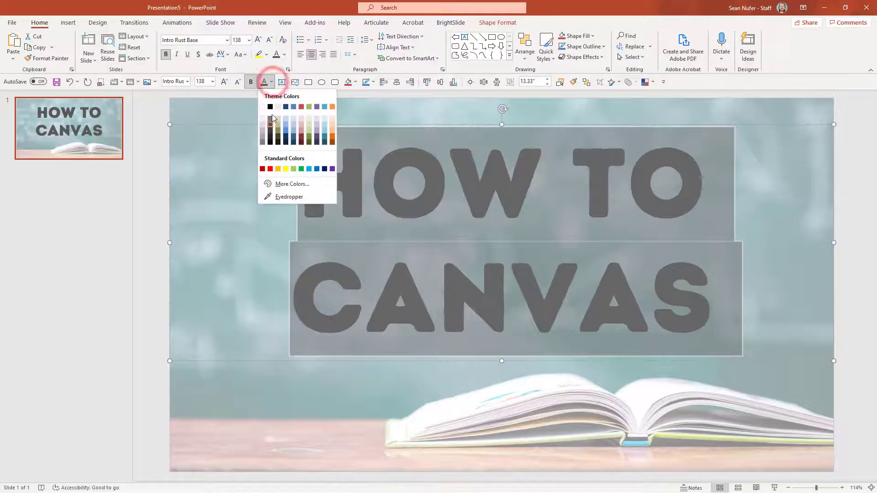
{"action": "left_click", "coordinate": [270, 107]}
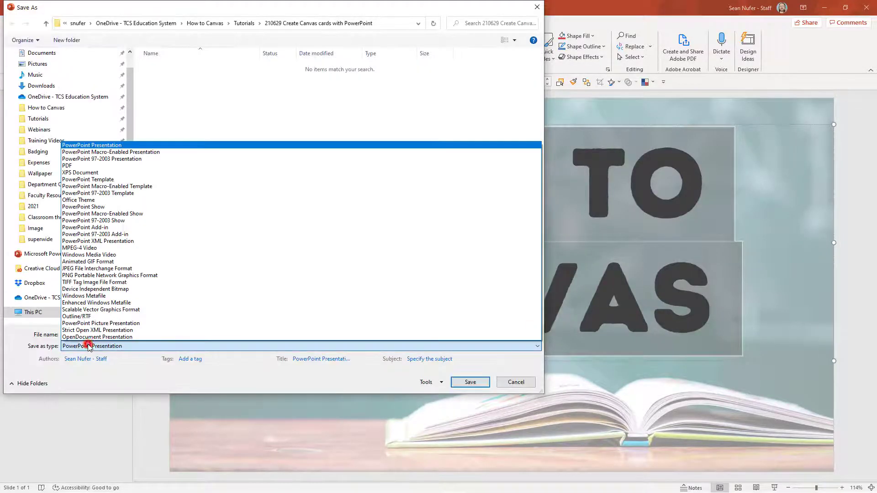
{"action": "left_click", "coordinate": [110, 275]}
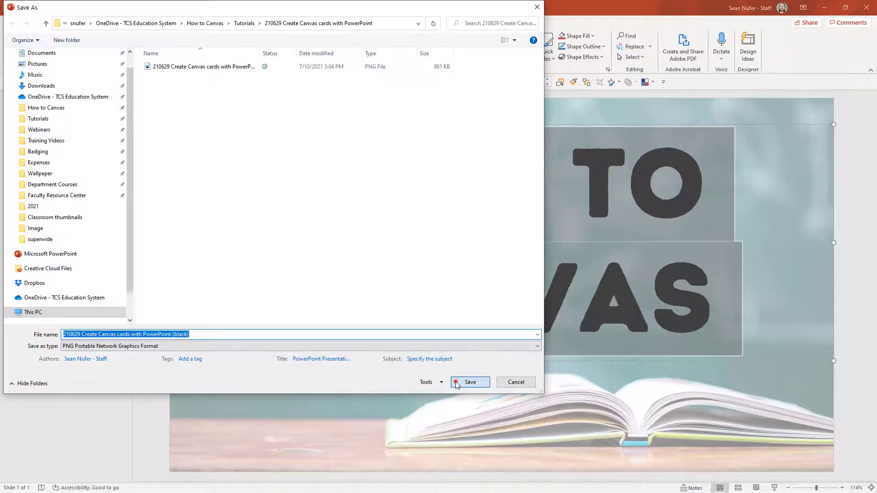
{"action": "left_click", "coordinate": [470, 381]}
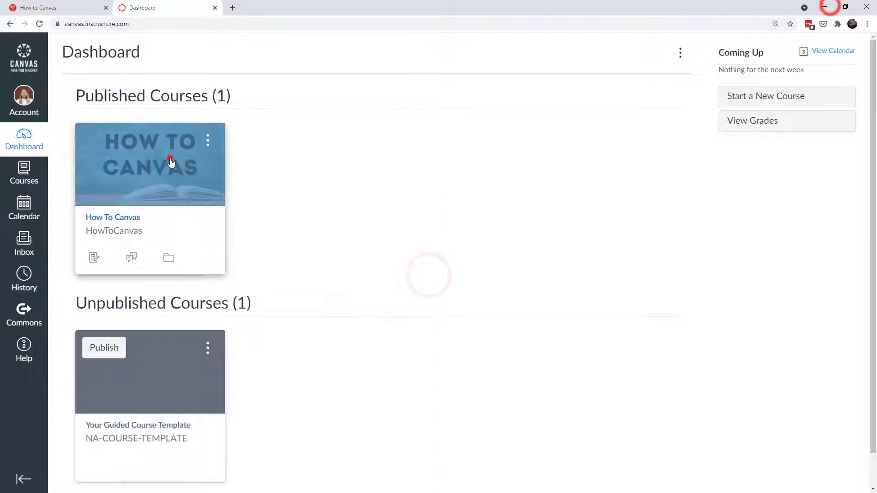
Open the How To Canvas course image options, dismiss the chooser, and return to the dashboard
{"action": "left_click", "coordinate": [112, 217]}
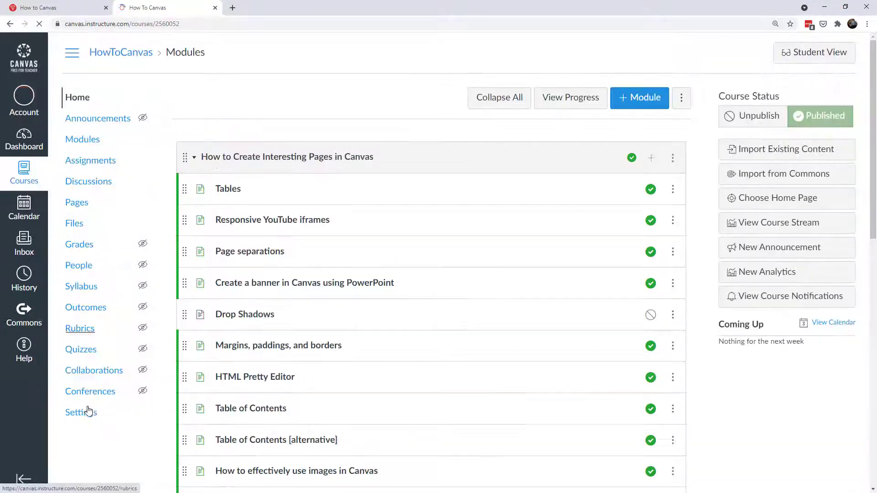
{"action": "left_click", "coordinate": [81, 412]}
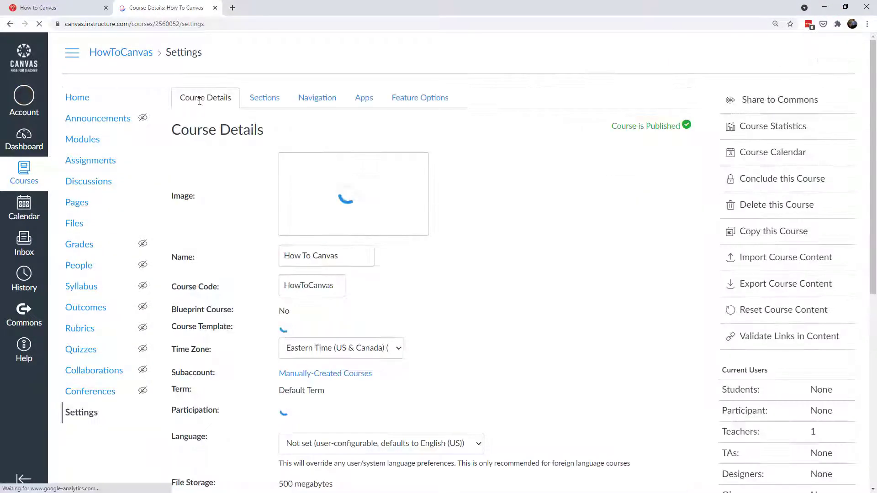
{"action": "left_click", "coordinate": [409, 163]}
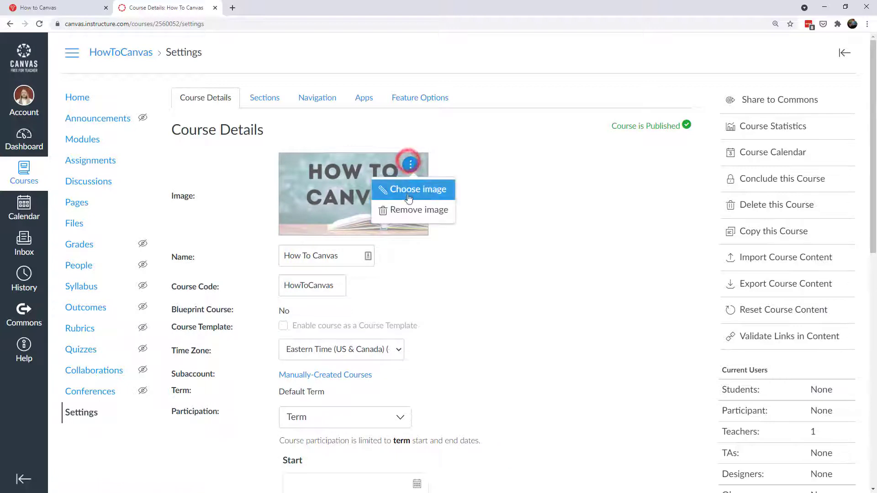
{"action": "left_click", "coordinate": [417, 189]}
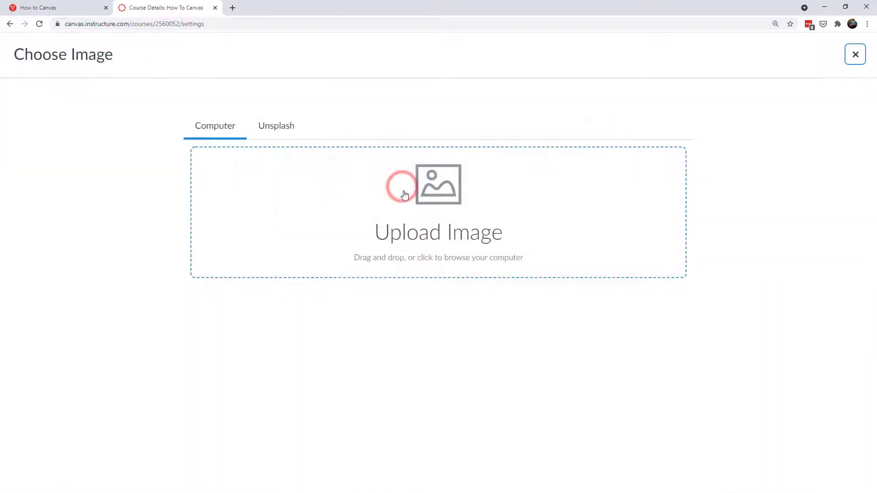
{"action": "left_click", "coordinate": [855, 54]}
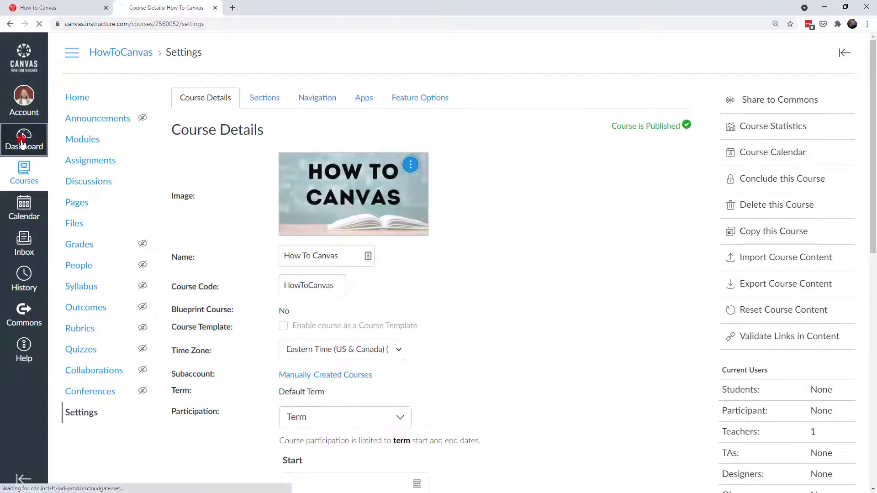
{"action": "left_click", "coordinate": [23, 139]}
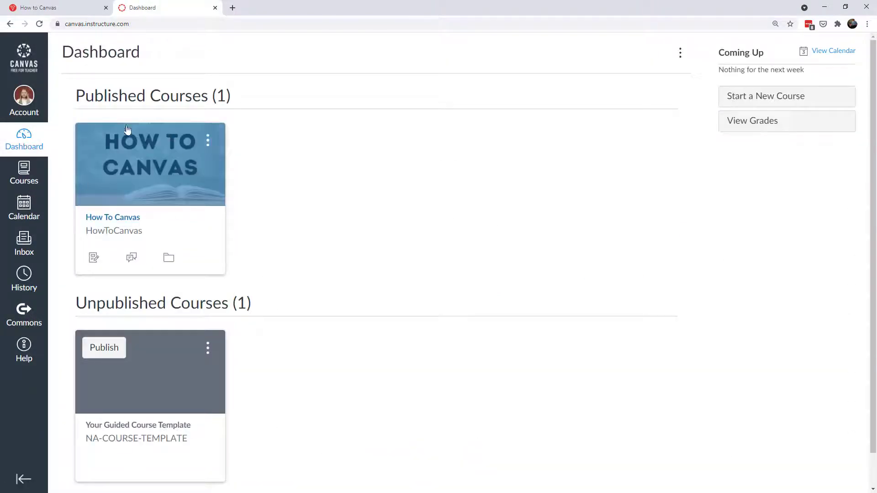
{"action": "mouse_move", "coordinate": [249, 171]}
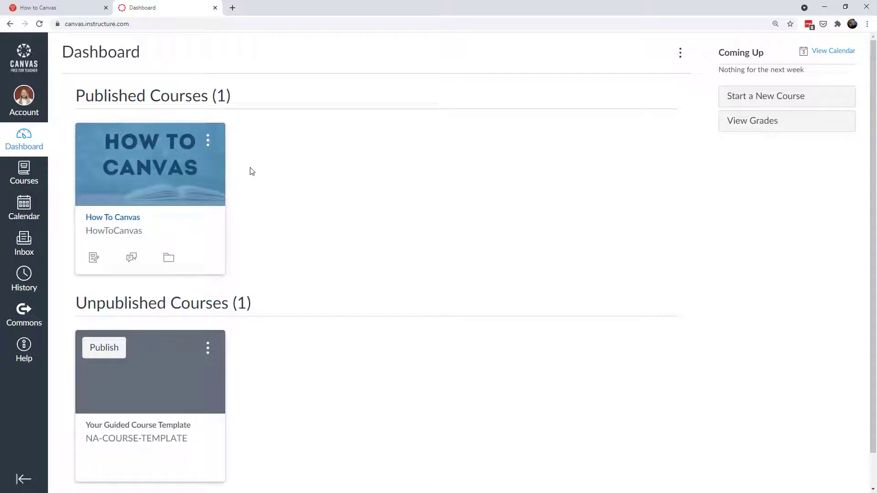
{"action": "mouse_move", "coordinate": [218, 199]}
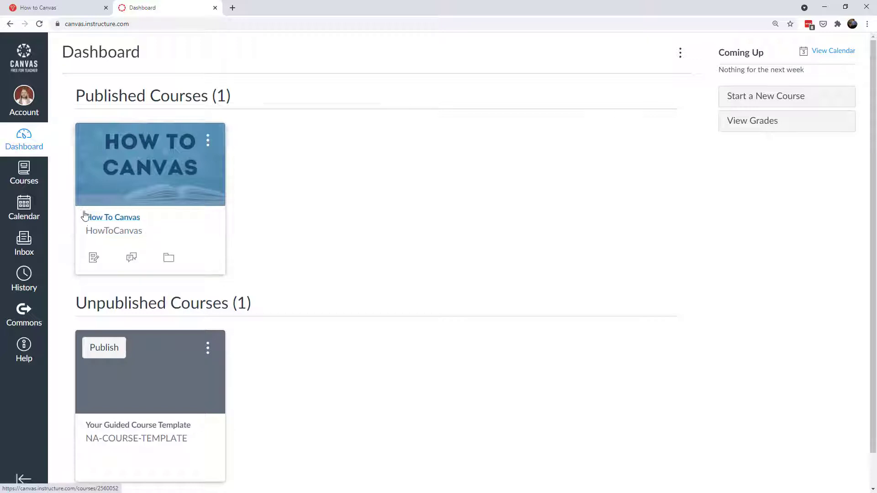
{"action": "mouse_move", "coordinate": [131, 256]}
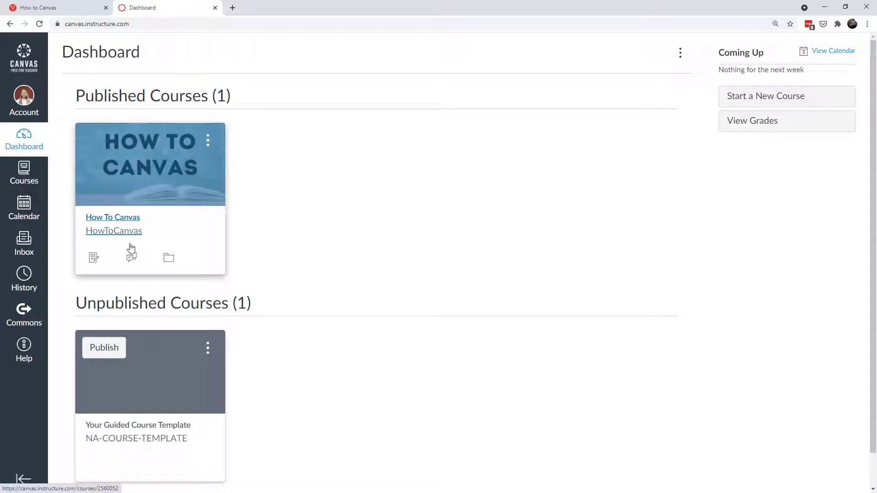
{"action": "mouse_move", "coordinate": [100, 148]}
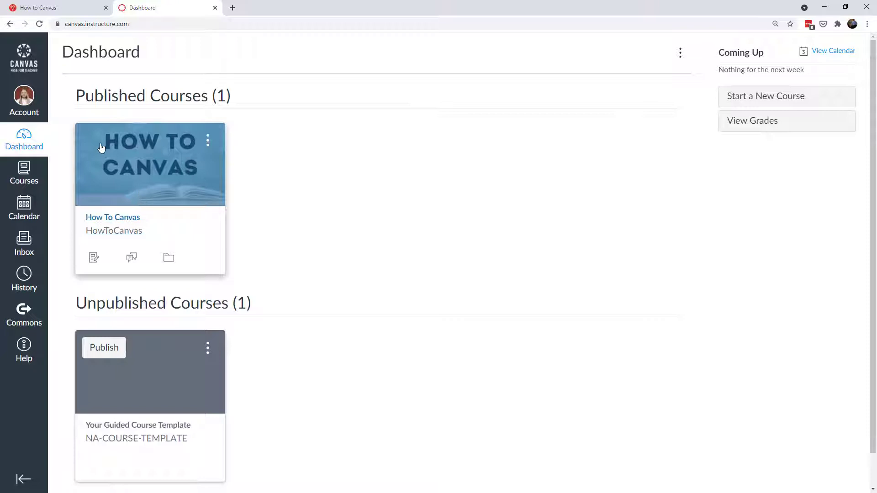
{"action": "mouse_move", "coordinate": [199, 169]}
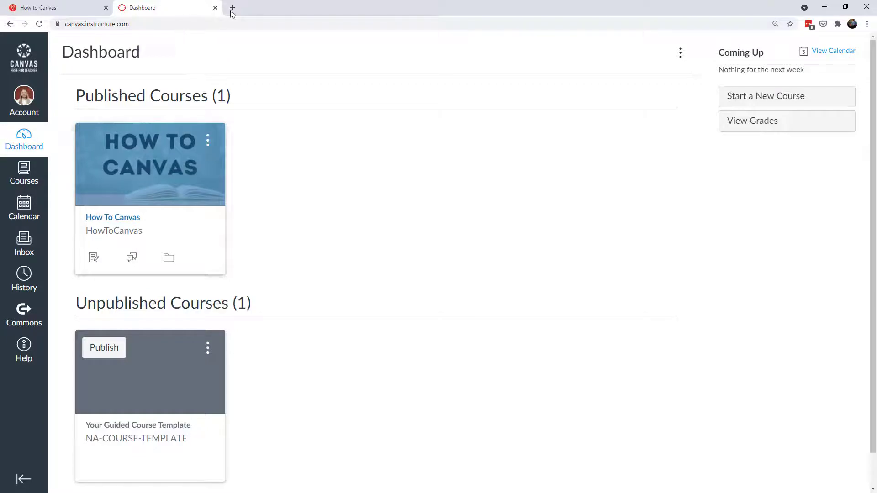
Search Unsplash for psychology, design and abstract photos, scrolling through the abstract results
{"action": "left_click", "coordinate": [232, 8]}
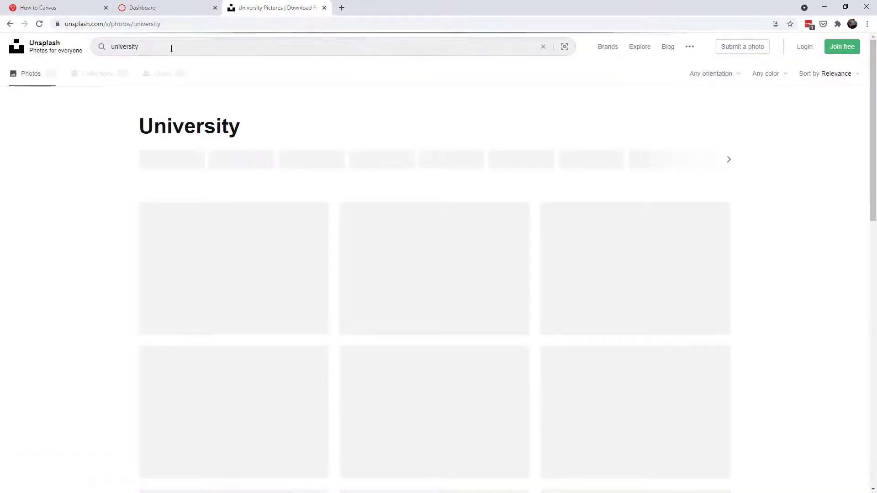
{"action": "mouse_move", "coordinate": [193, 216]}
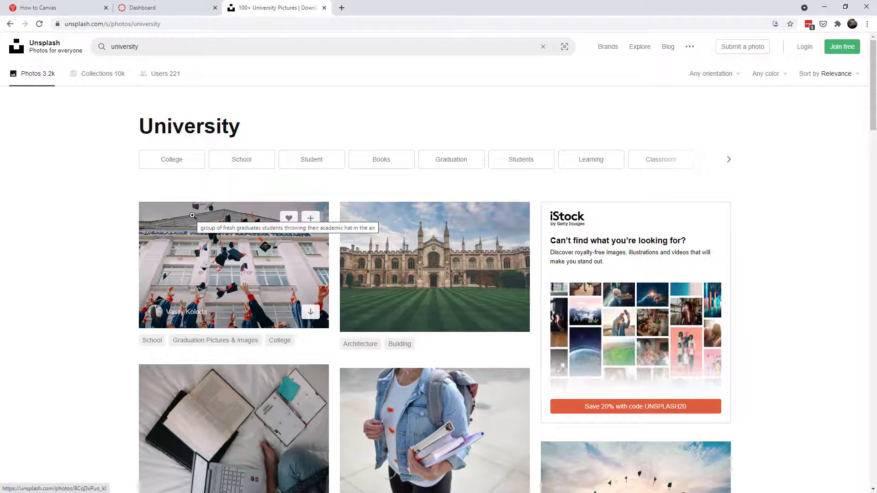
{"action": "type", "text": "psychology"}
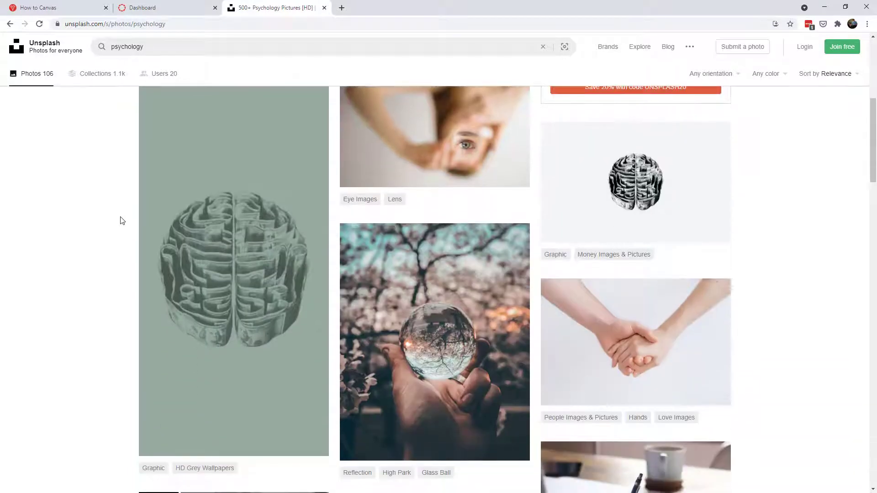
{"action": "scroll", "scroll_direction": "up", "scroll_amount": 3}
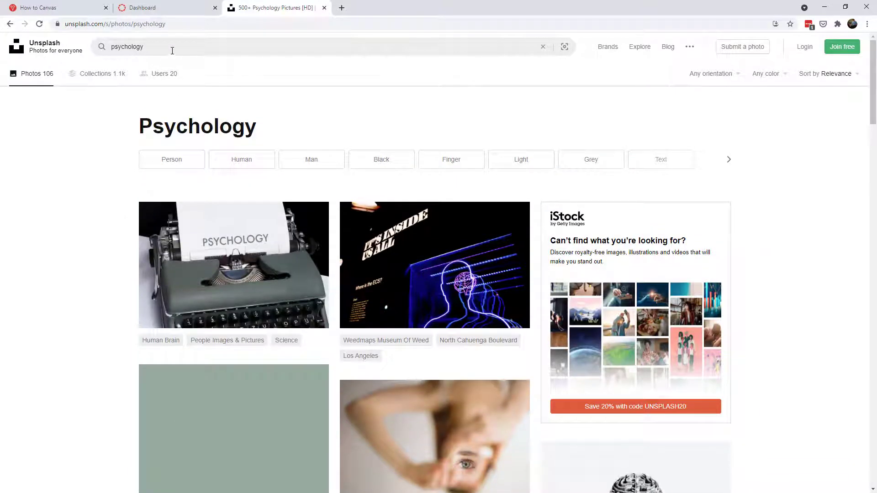
{"action": "type", "text": "deis"}
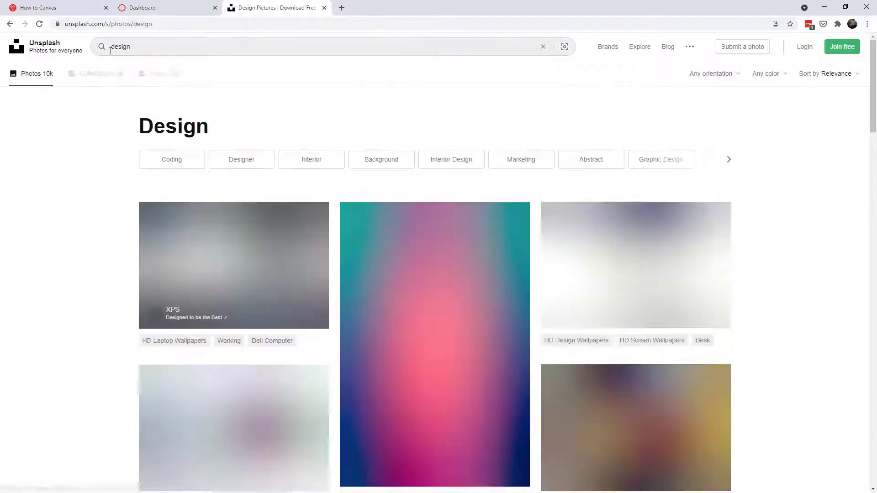
{"action": "scroll", "scroll_direction": "down", "scroll_amount": 3}
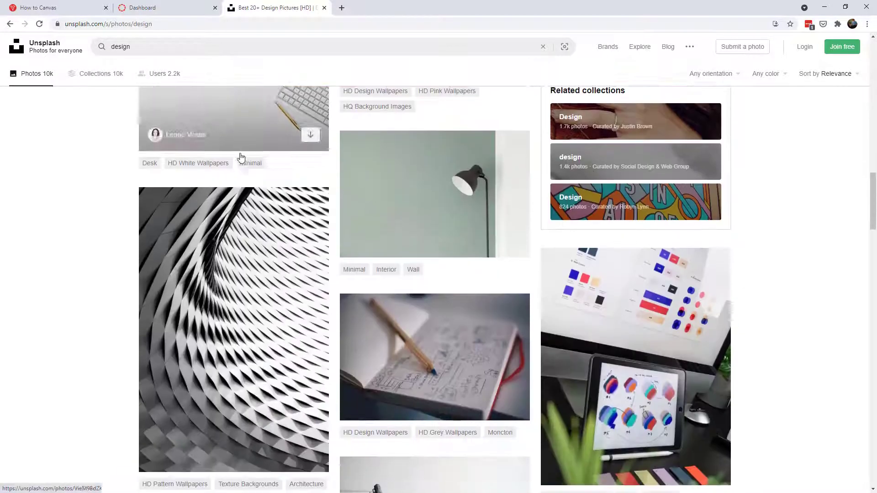
{"action": "type", "text": "abstract"}
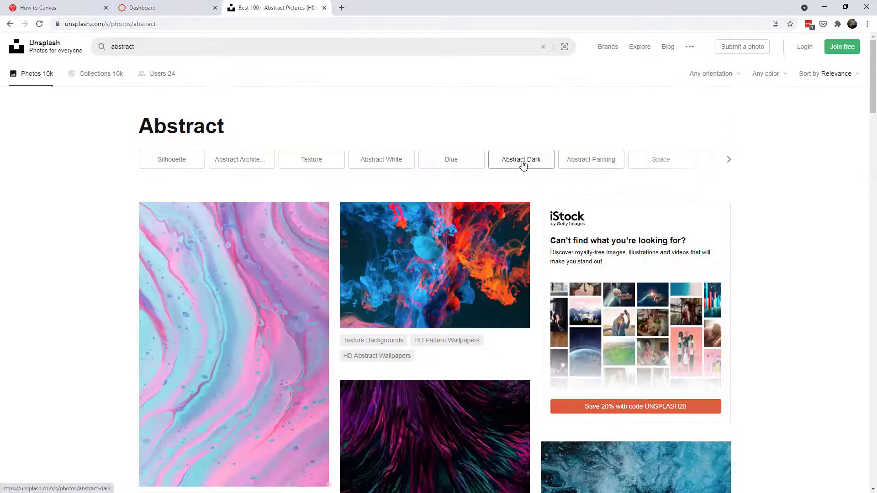
{"action": "mouse_move", "coordinate": [590, 159]}
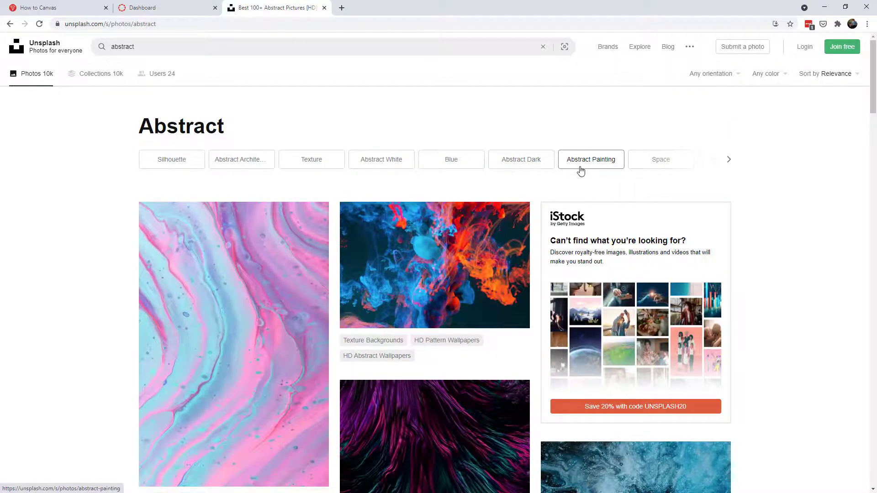
{"action": "scroll", "scroll_direction": "down", "scroll_amount": 3}
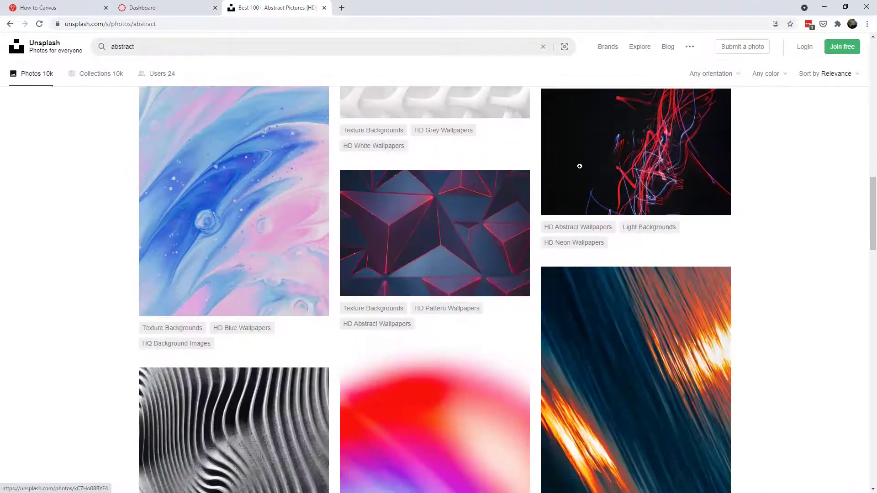
{"action": "scroll", "scroll_direction": "down", "scroll_amount": 3}
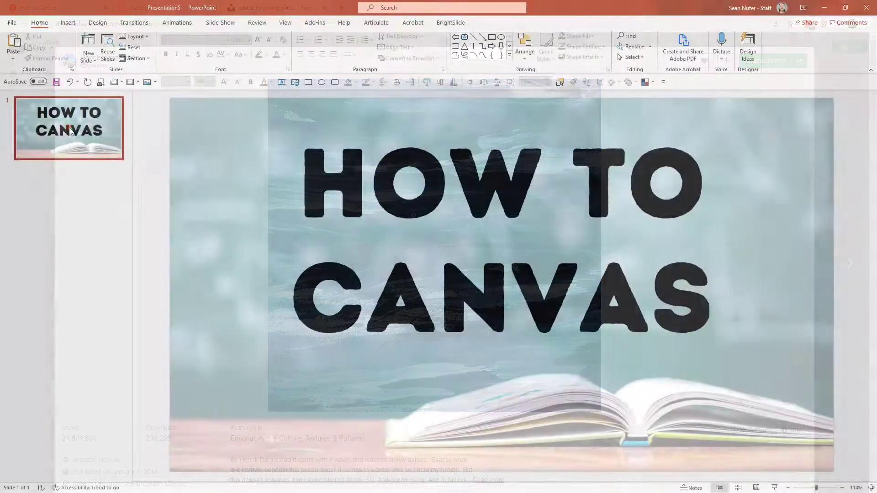
Duplicate the HOW TO CANVAS slide, swap in the clipboard paint texture, and make the title white
{"action": "right_click", "coordinate": [68, 128]}
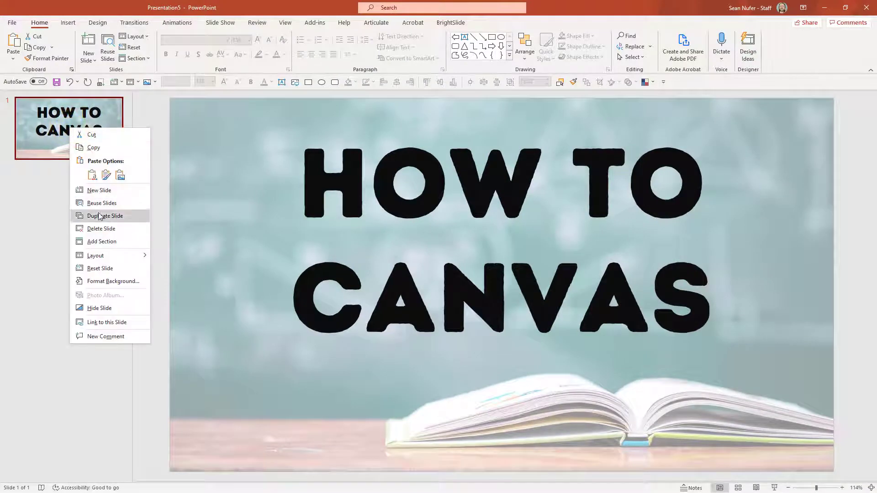
{"action": "left_click", "coordinate": [104, 216]}
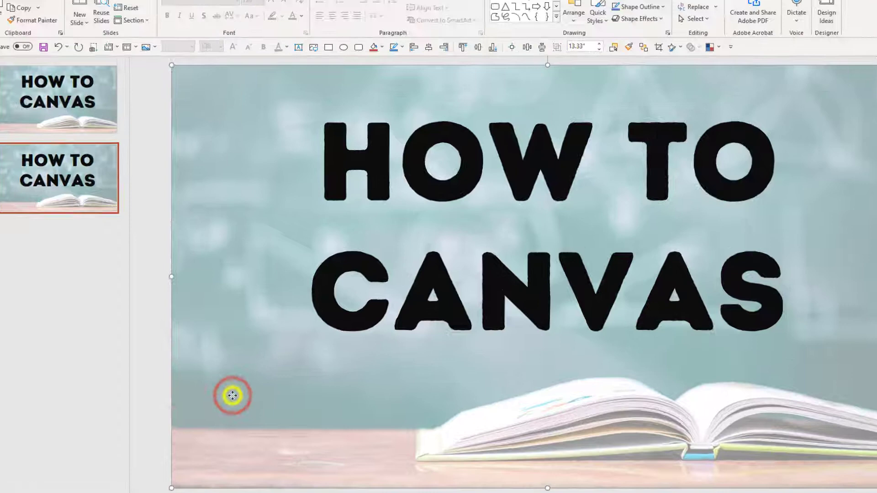
{"action": "right_click", "coordinate": [232, 396]}
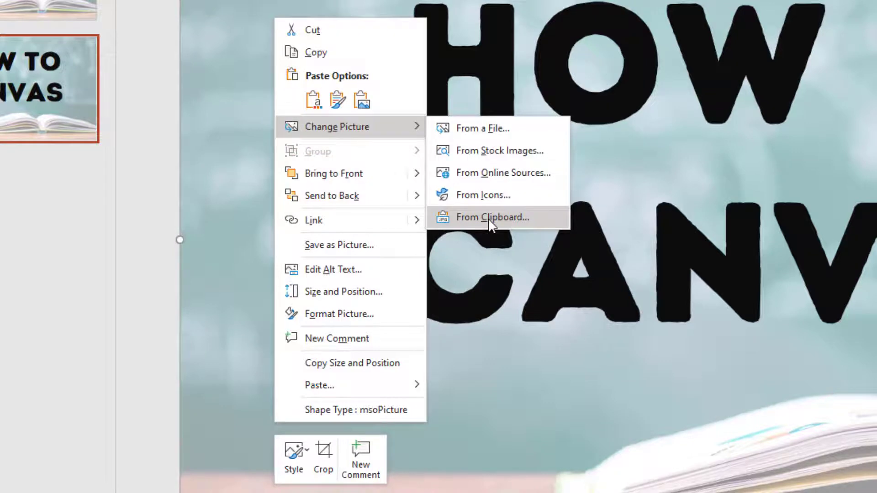
{"action": "left_click", "coordinate": [490, 217]}
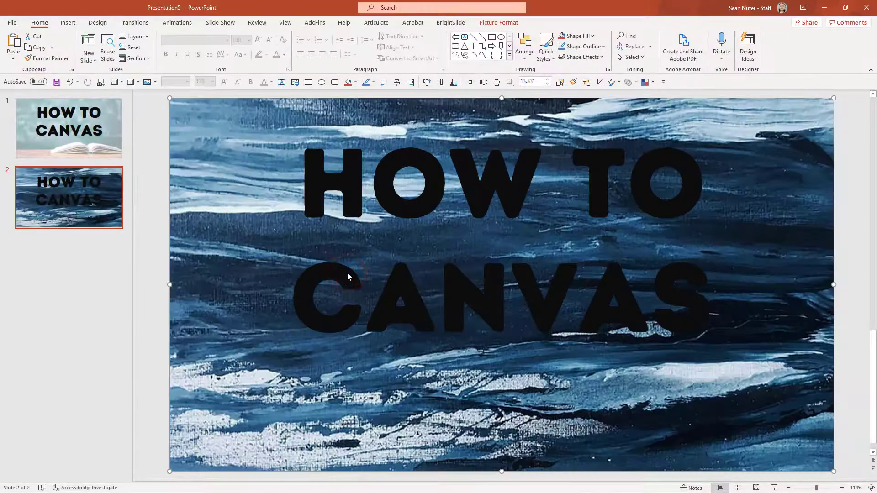
{"action": "left_click", "coordinate": [447, 185]}
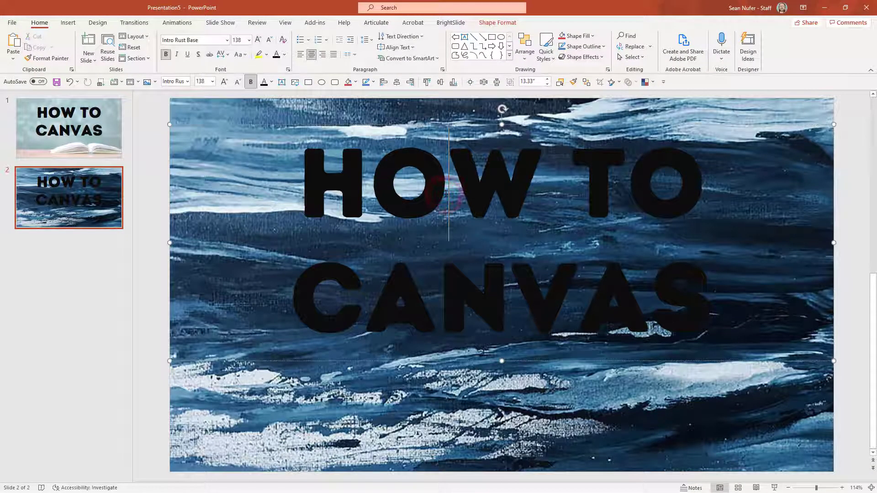
{"action": "left_click", "coordinate": [271, 82]}
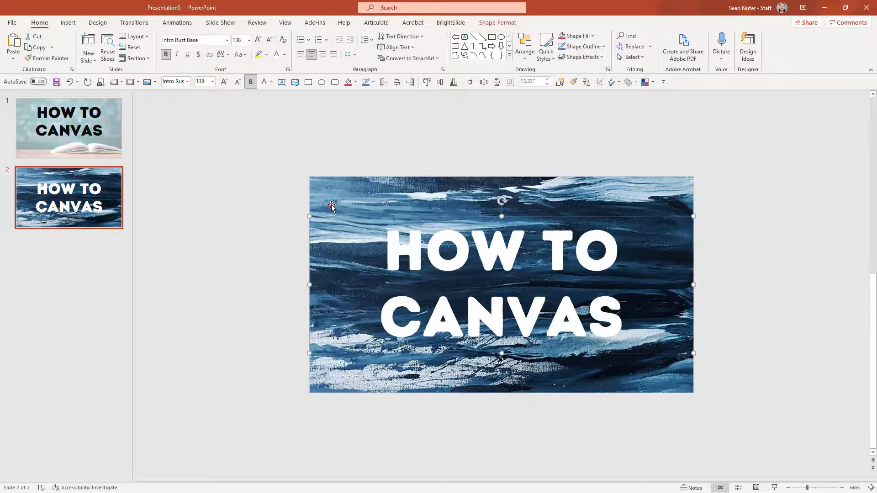
Set the texture picture to Brightness -36% and Contrast -38%, and raise its colour temperature
{"action": "right_click", "coordinate": [332, 205]}
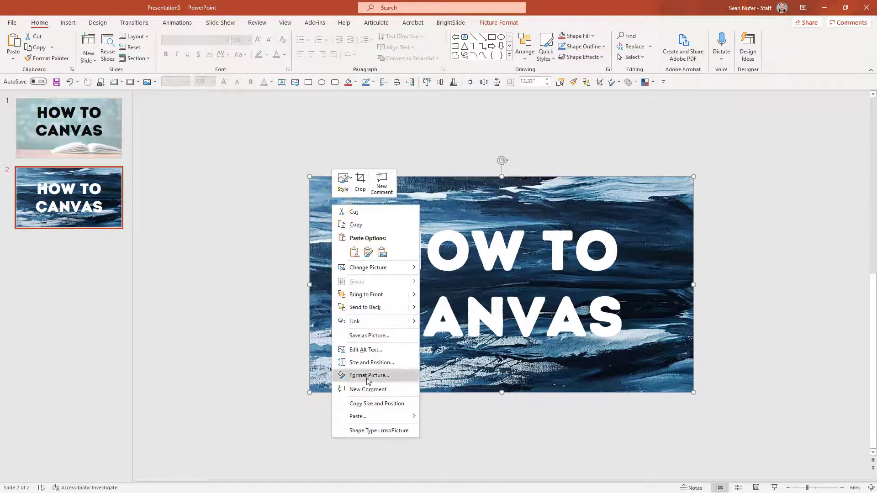
{"action": "left_click", "coordinate": [368, 375]}
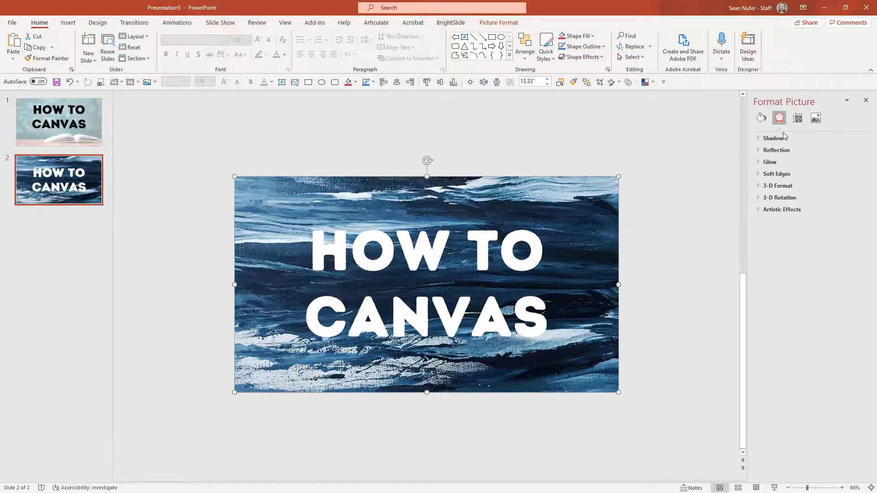
{"action": "left_click", "coordinate": [815, 118]}
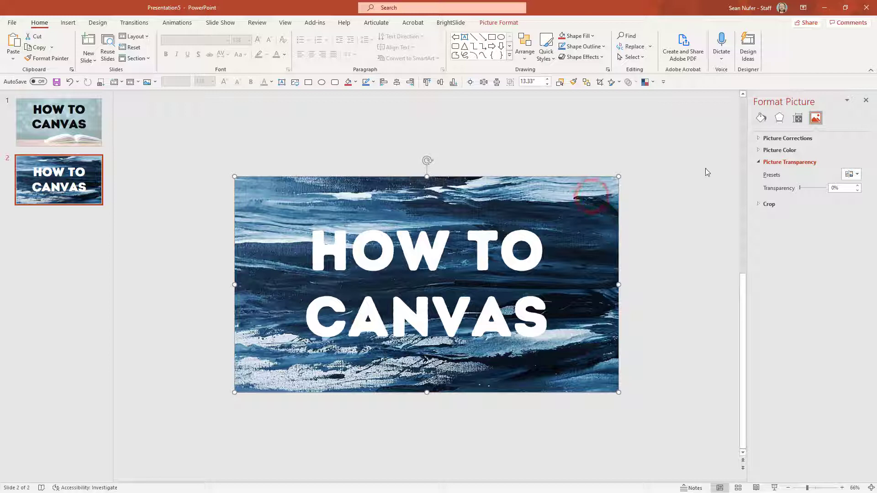
{"action": "left_click", "coordinate": [789, 138]}
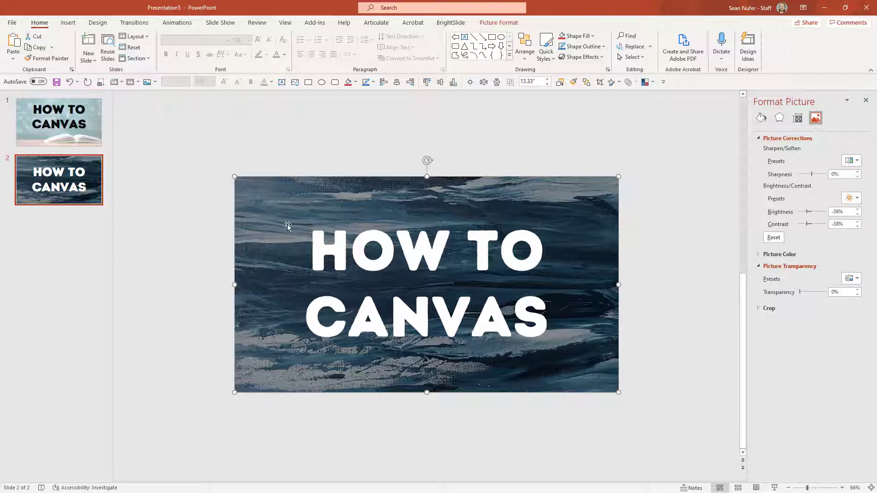
{"action": "mouse_move", "coordinate": [441, 369]}
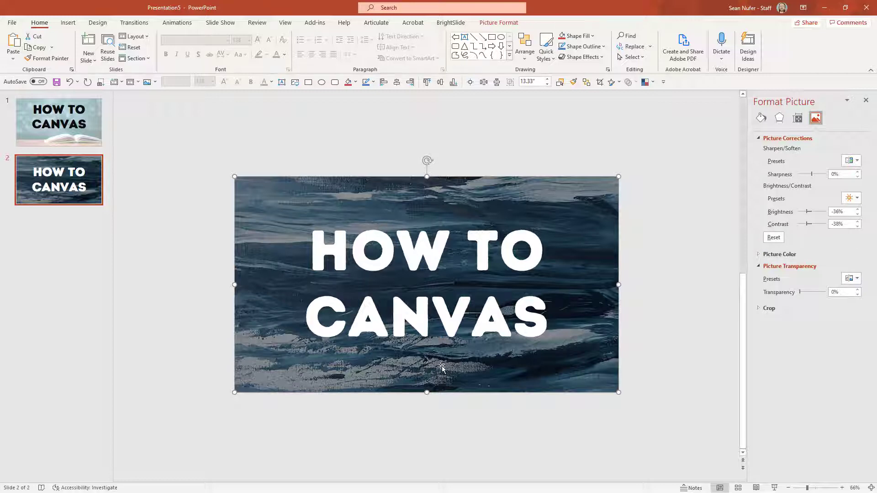
{"action": "mouse_move", "coordinate": [596, 323]}
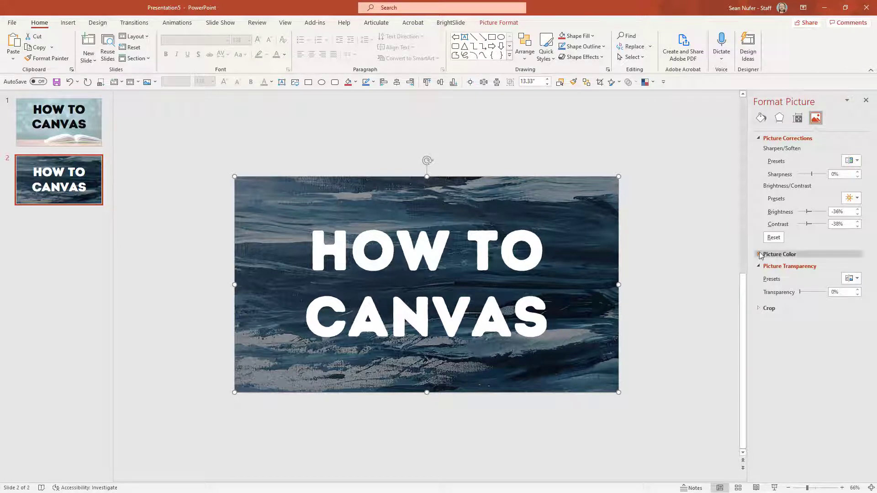
{"action": "left_click", "coordinate": [778, 254]}
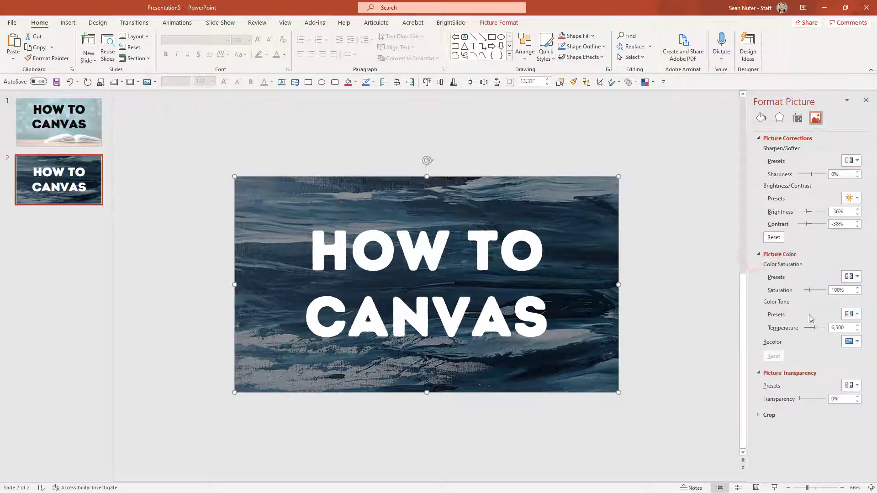
{"action": "left_click", "coordinate": [815, 327]}
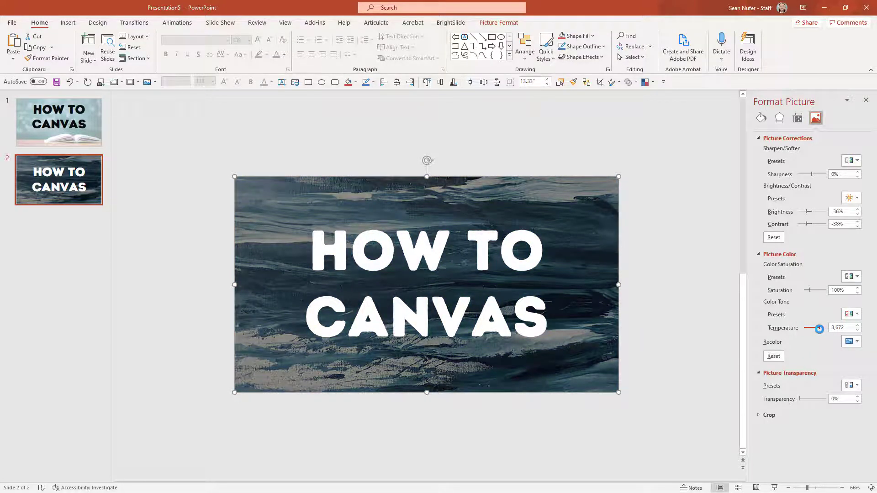
{"action": "left_click", "coordinate": [271, 82]}
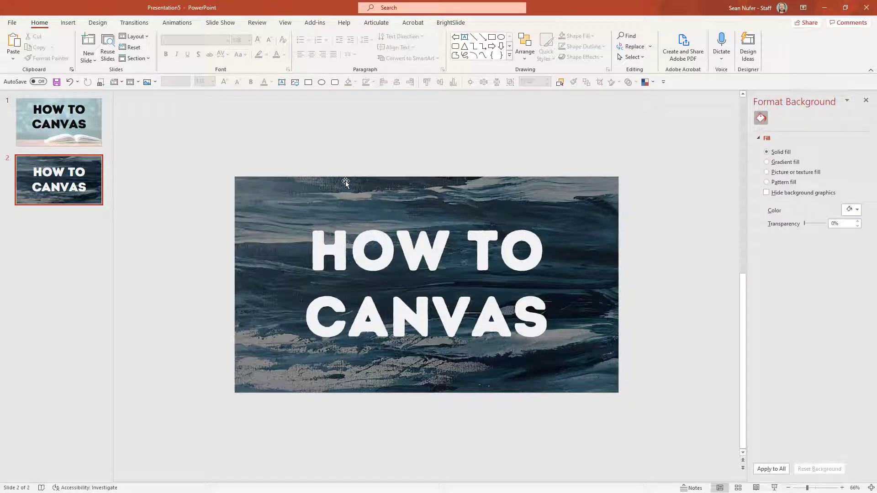
{"action": "mouse_move", "coordinate": [239, 162]}
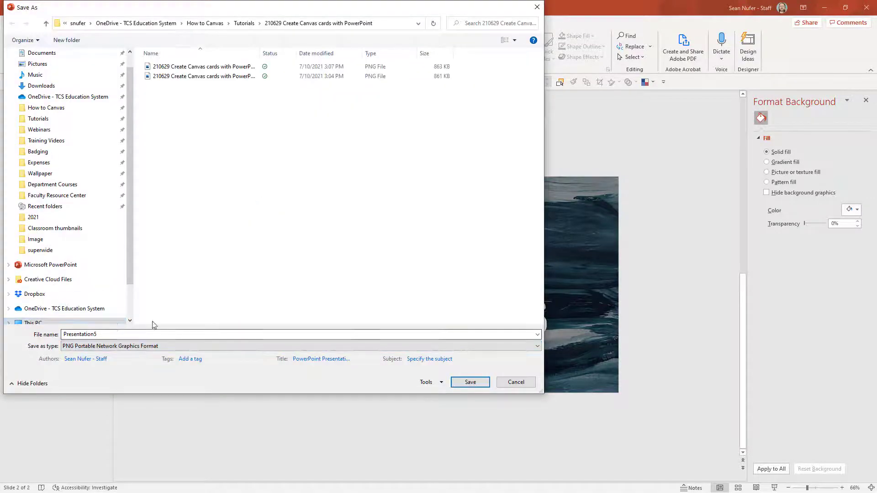
Save the slide as PNG '210629 Create Canvas cards with PowerPoint', overwriting the earlier export
{"action": "left_click", "coordinate": [202, 76]}
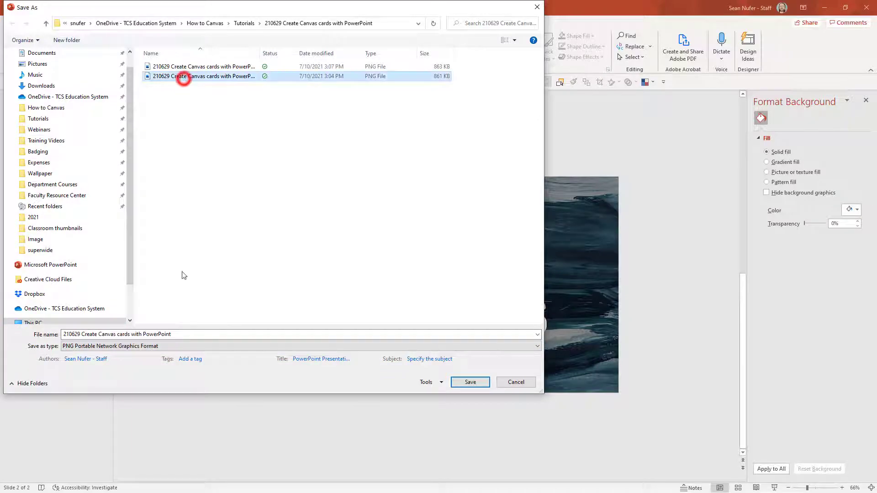
{"action": "left_click", "coordinate": [470, 381]}
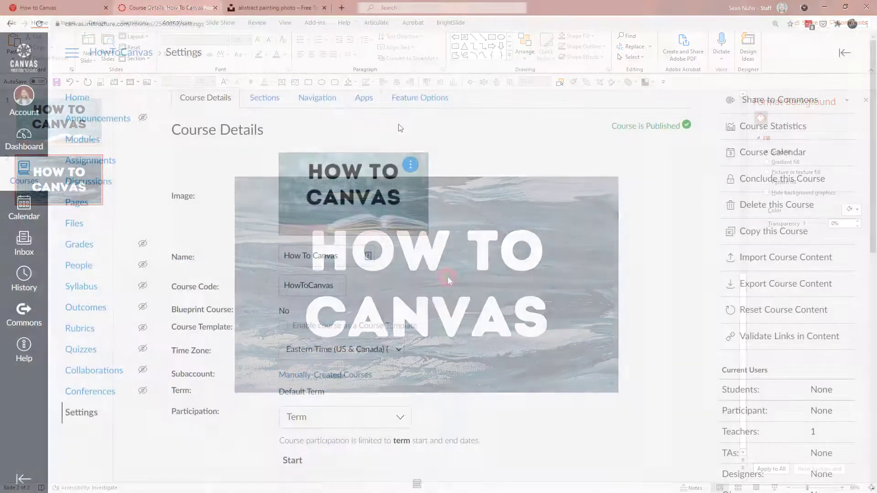
Upload the exported dark card as the course image and view it on the dashboard
{"action": "left_click", "coordinate": [410, 165]}
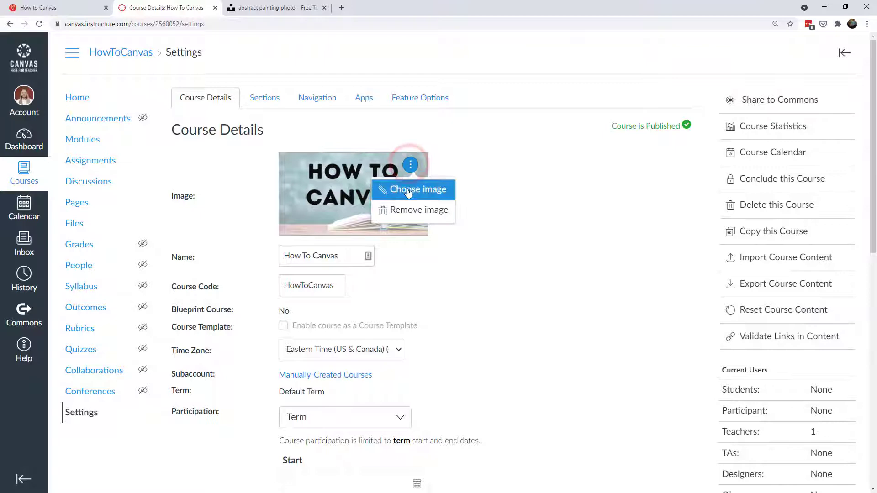
{"action": "left_click", "coordinate": [412, 189]}
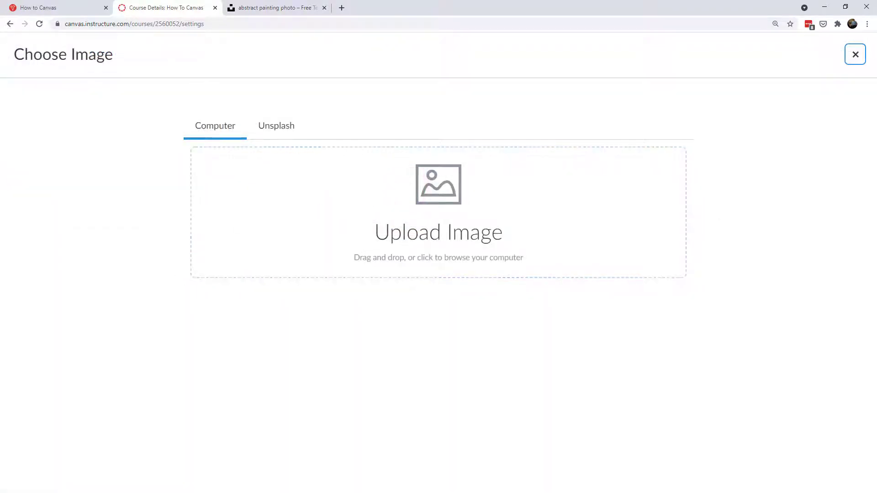
{"action": "left_click", "coordinate": [854, 54]}
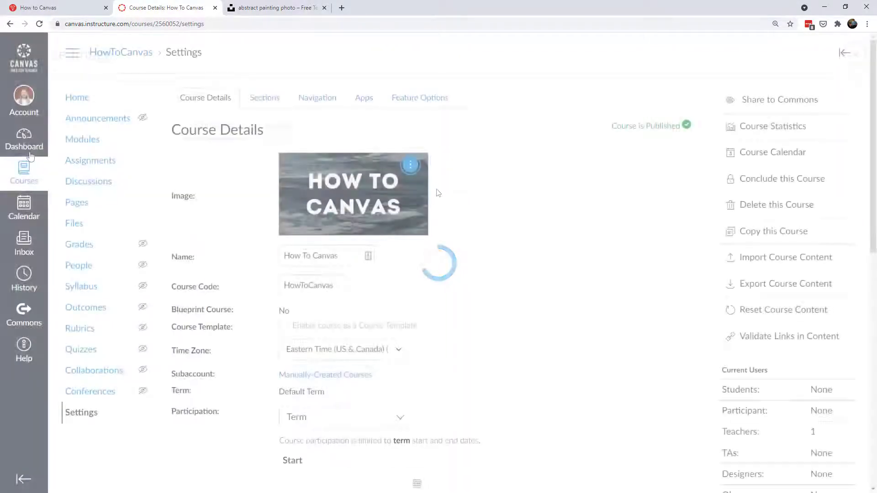
{"action": "left_click", "coordinate": [24, 139]}
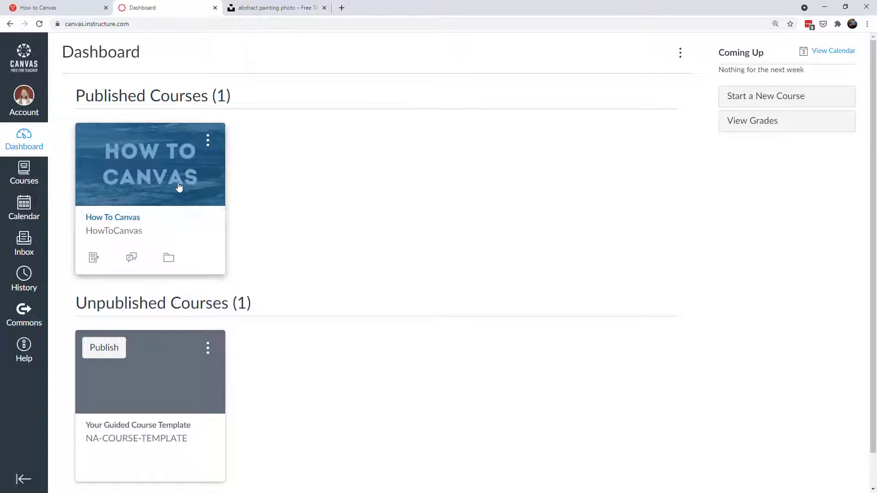
{"action": "mouse_move", "coordinate": [129, 164]}
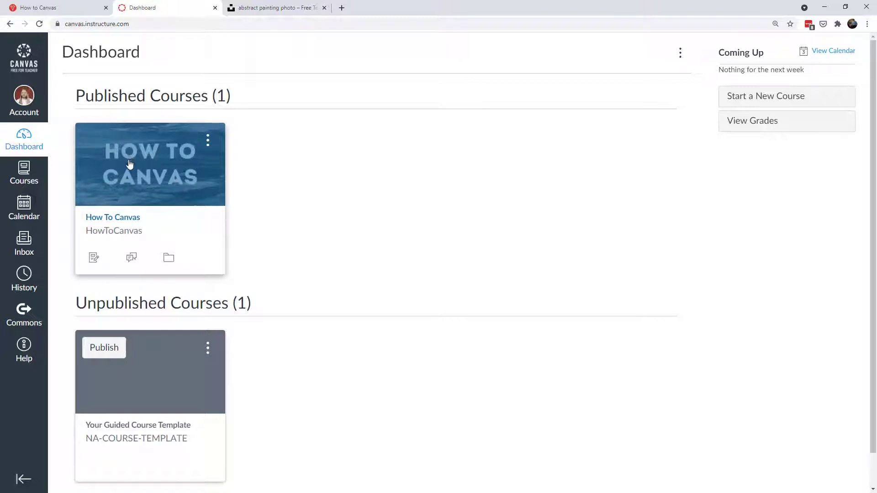
{"action": "mouse_move", "coordinate": [107, 160]}
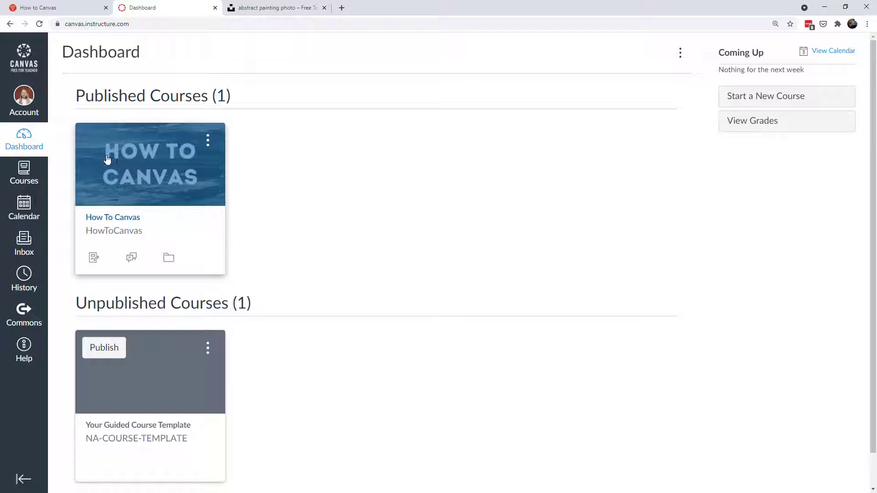
{"action": "mouse_move", "coordinate": [216, 157]}
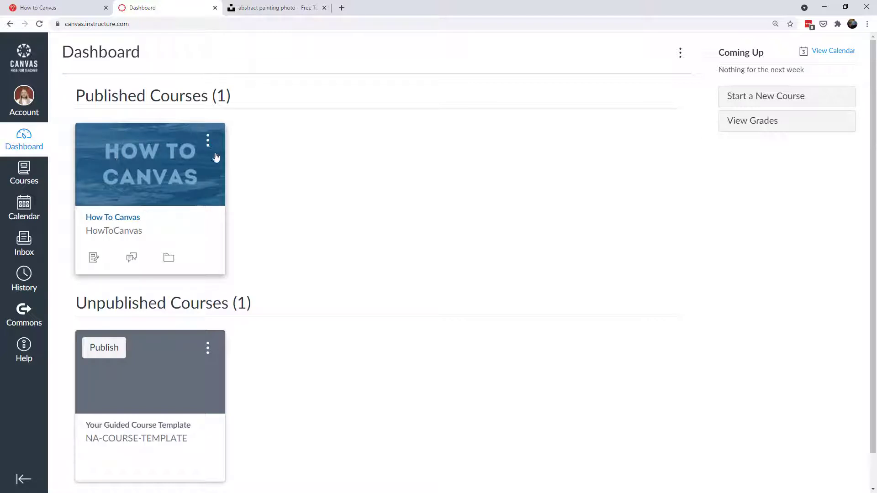
{"action": "mouse_move", "coordinate": [144, 185]}
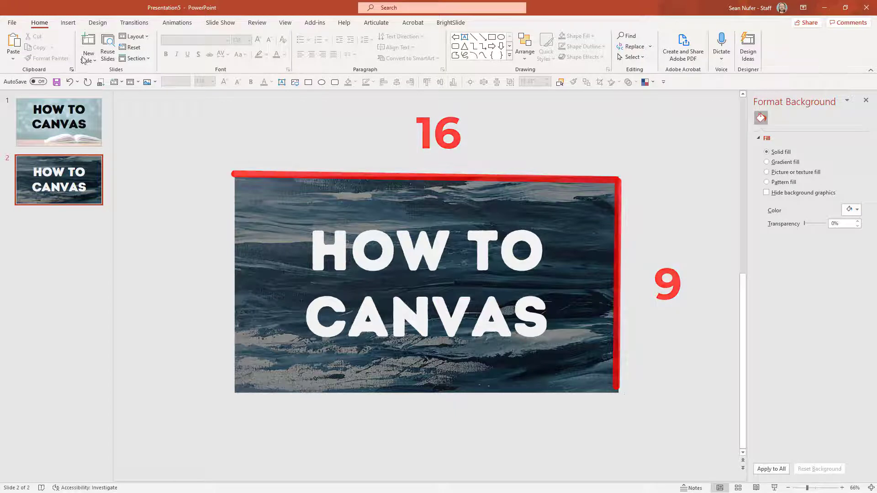
{"action": "left_click", "coordinate": [97, 22]}
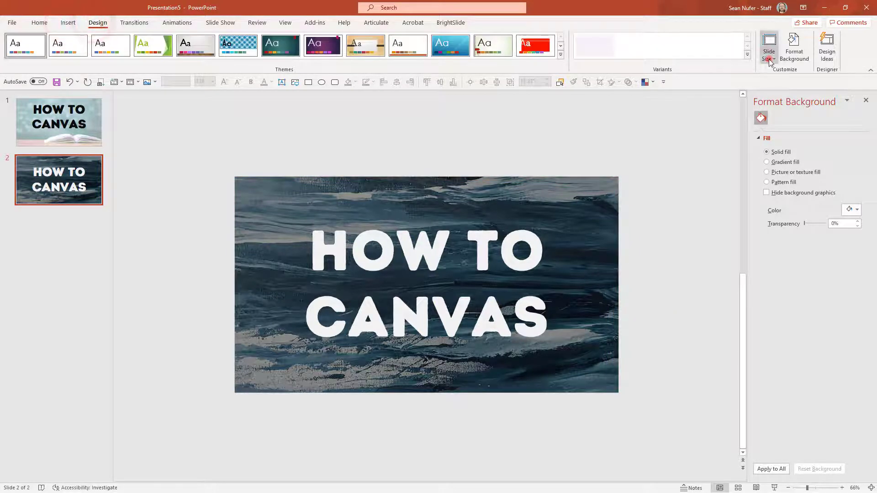
{"action": "left_click", "coordinate": [768, 47]}
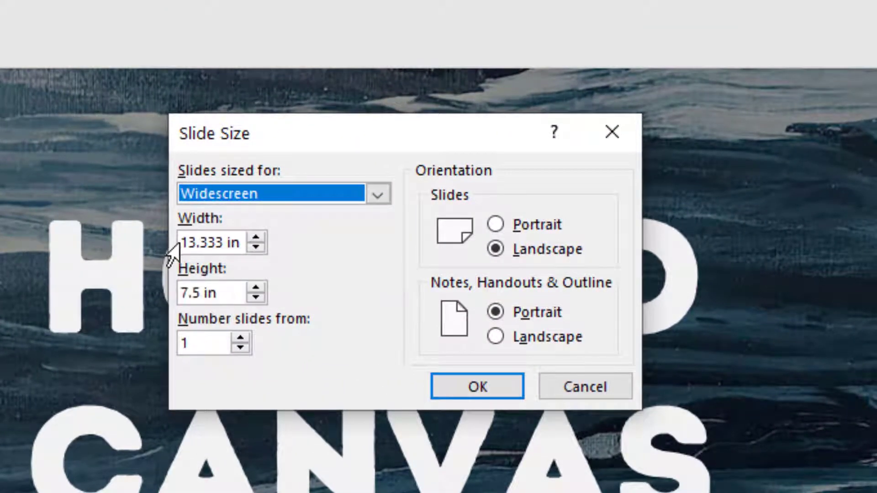
{"action": "triple_click", "coordinate": [210, 242]}
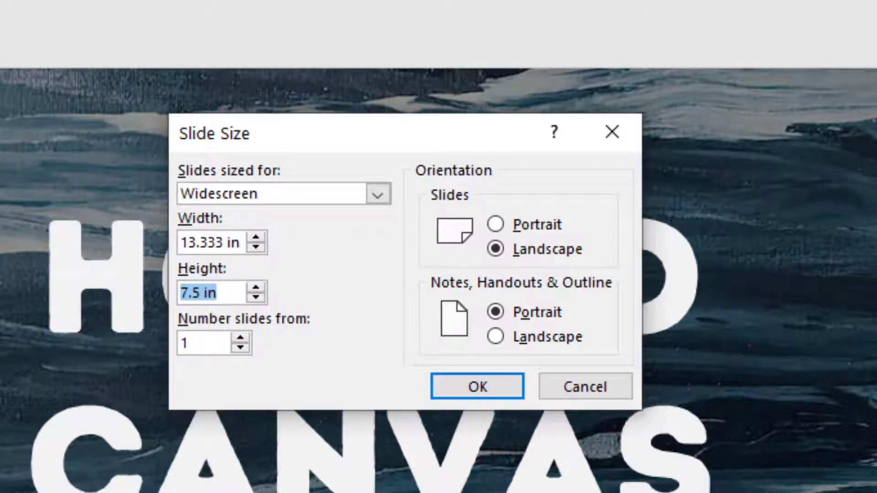
{"action": "left_click", "coordinate": [477, 387]}
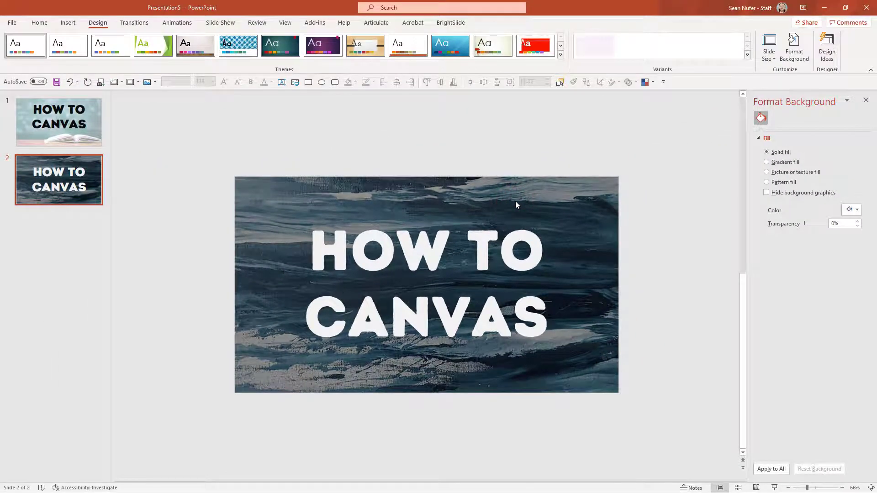